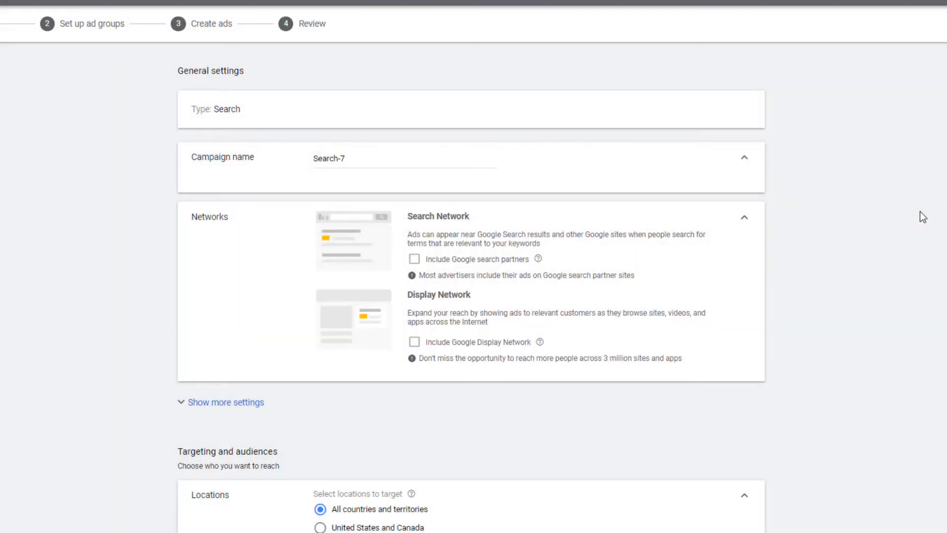
Step: Under Targeting and audiences, switch location targeting from United States and Canada to United States only
scroll(down, 3)
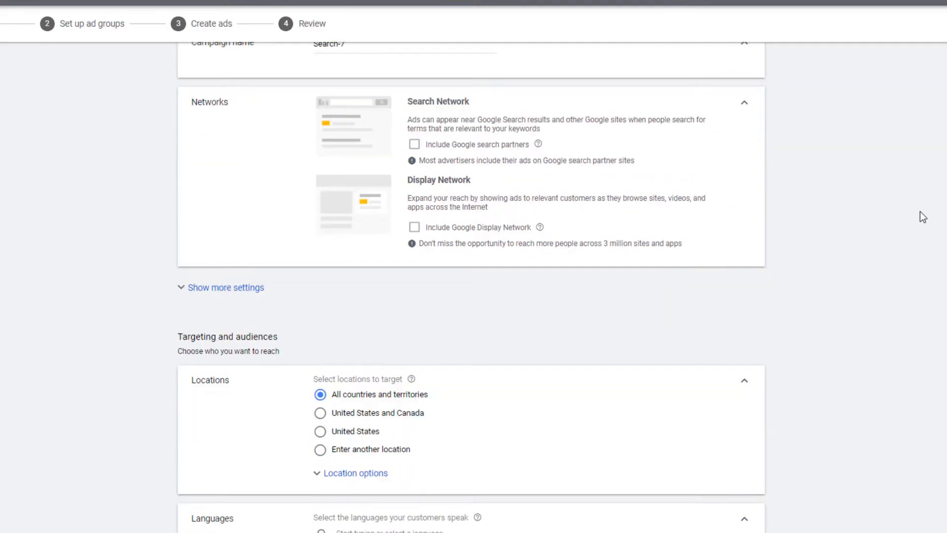
scroll(down, 3)
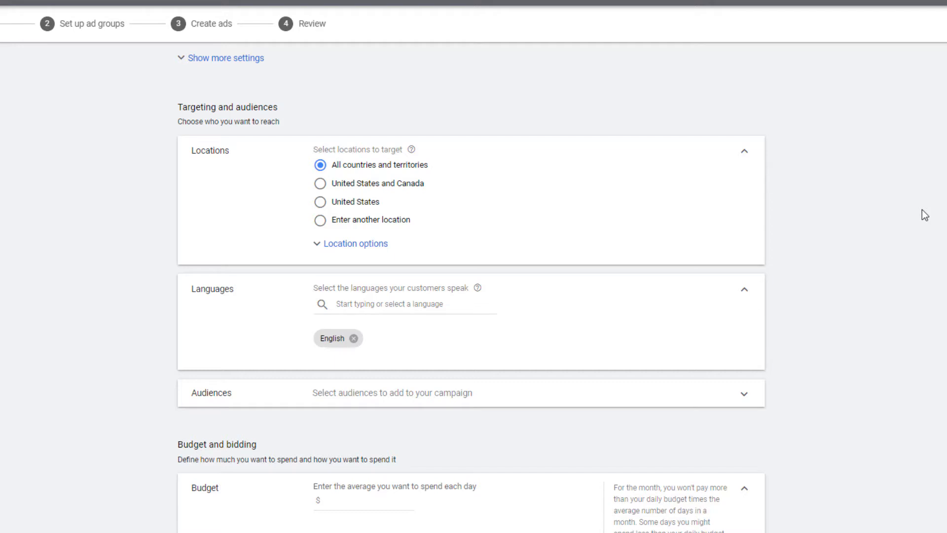
mouse_move(816, 184)
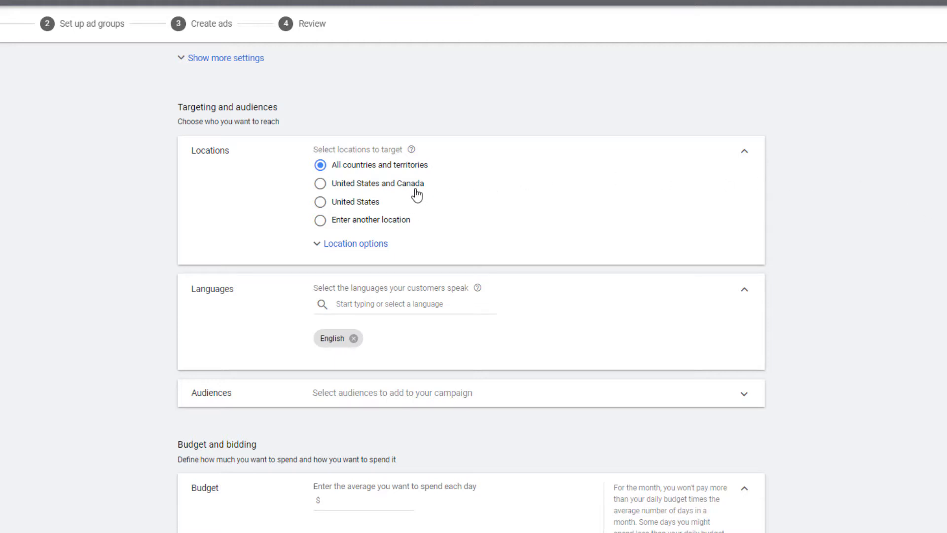
click(320, 184)
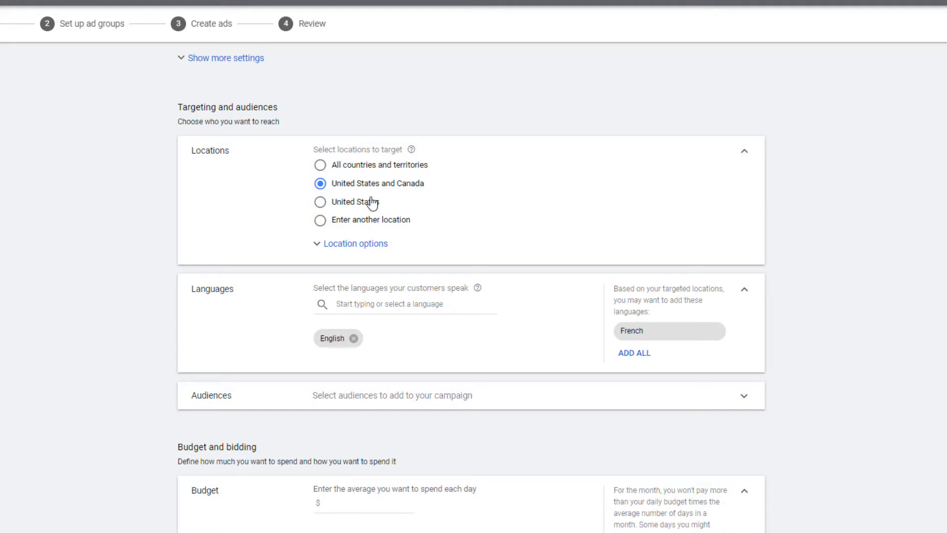
mouse_move(359, 208)
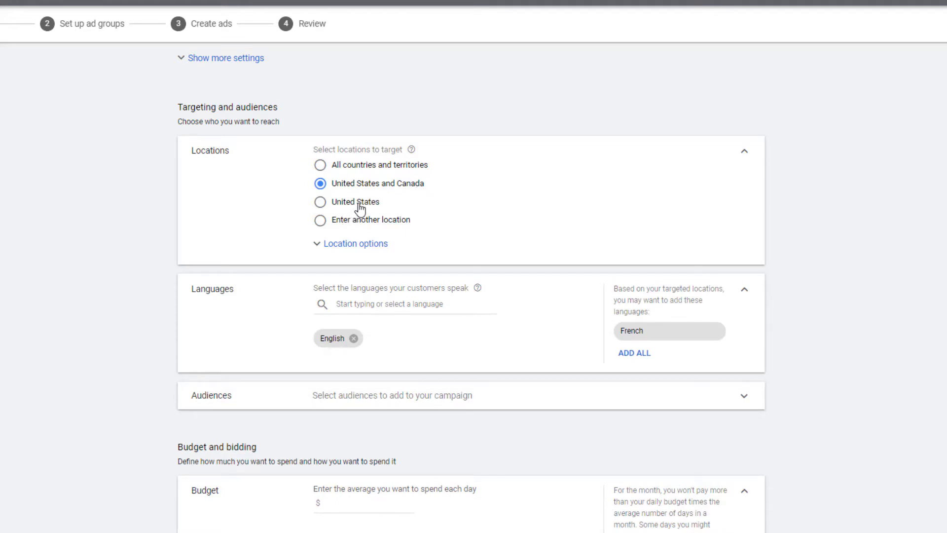
click(320, 202)
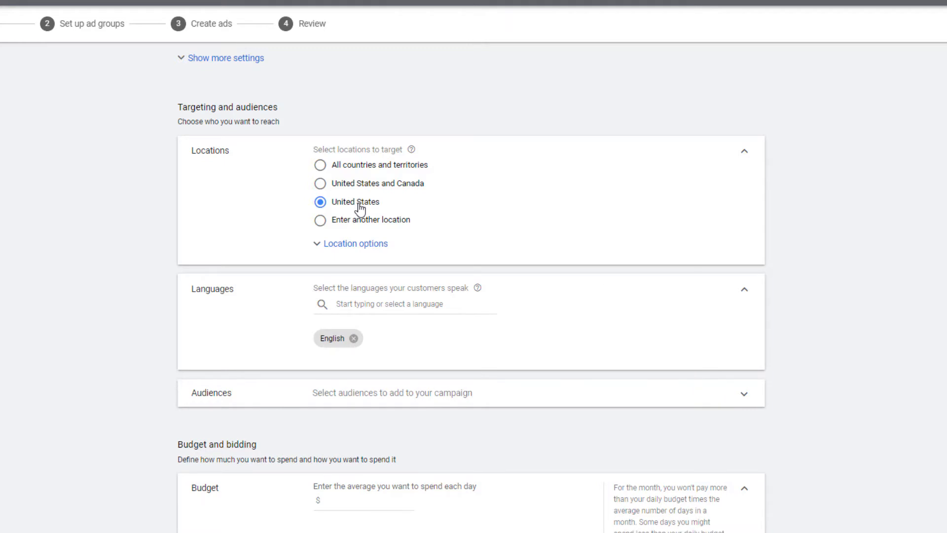
Step: Choose a custom location, search 'germany' and target Germany as a country
click(320, 220)
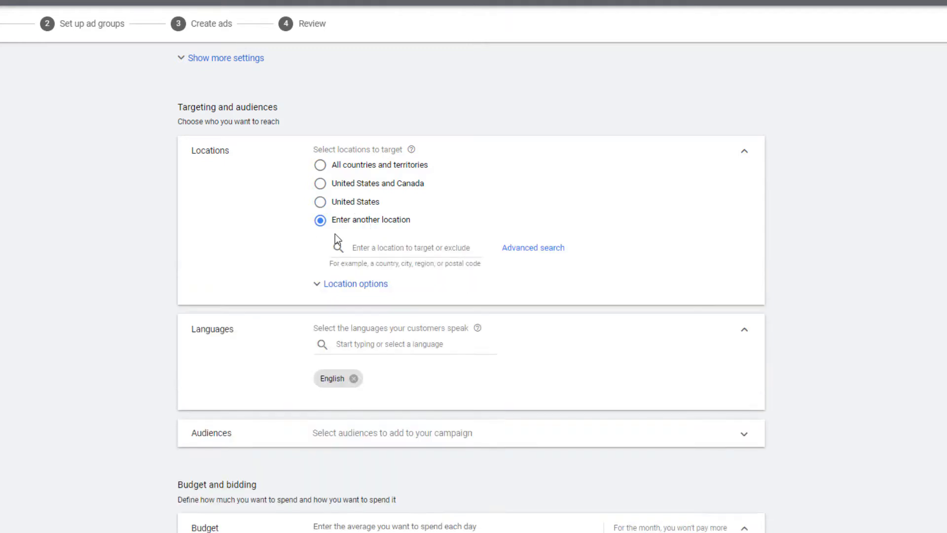
text(germany)
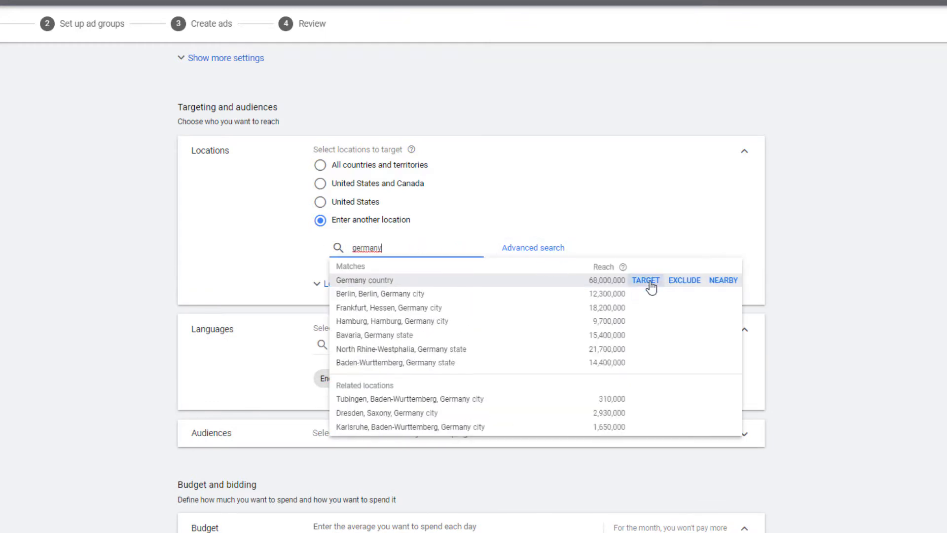
click(645, 279)
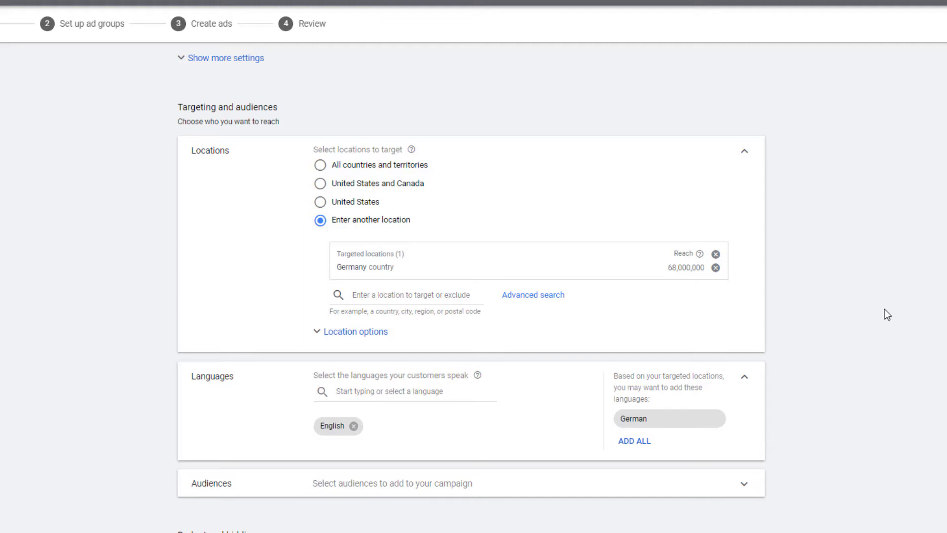
mouse_move(882, 311)
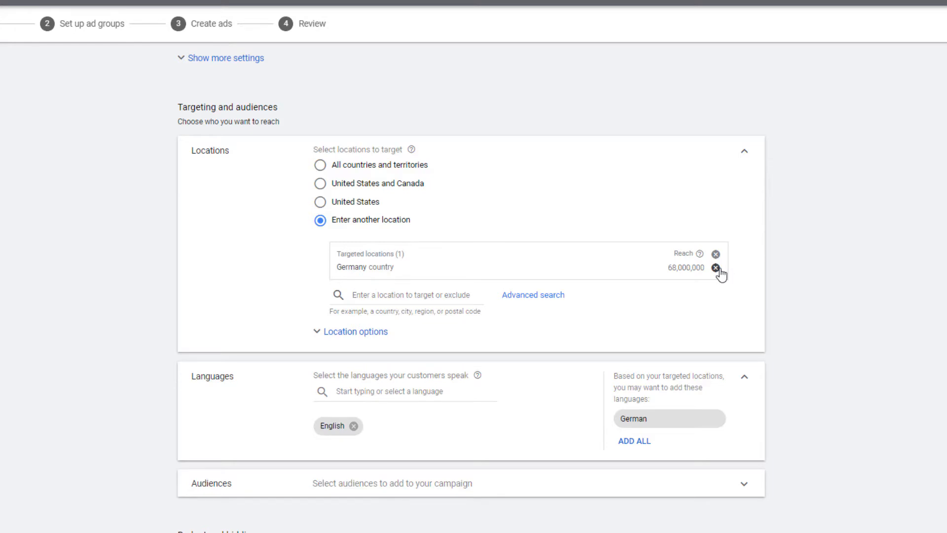
Step: Remove Germany from targeted locations and search for 'washington' as a new location
click(717, 268)
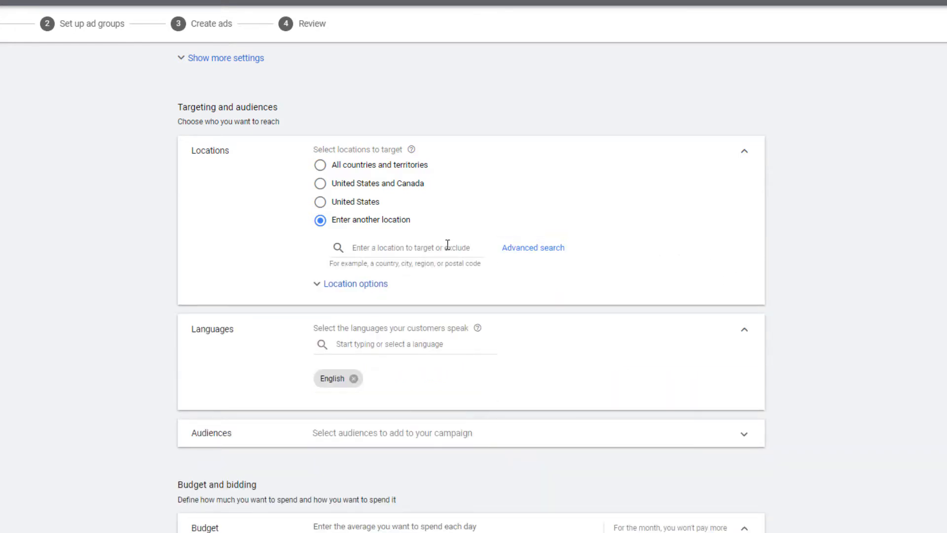
click(410, 248)
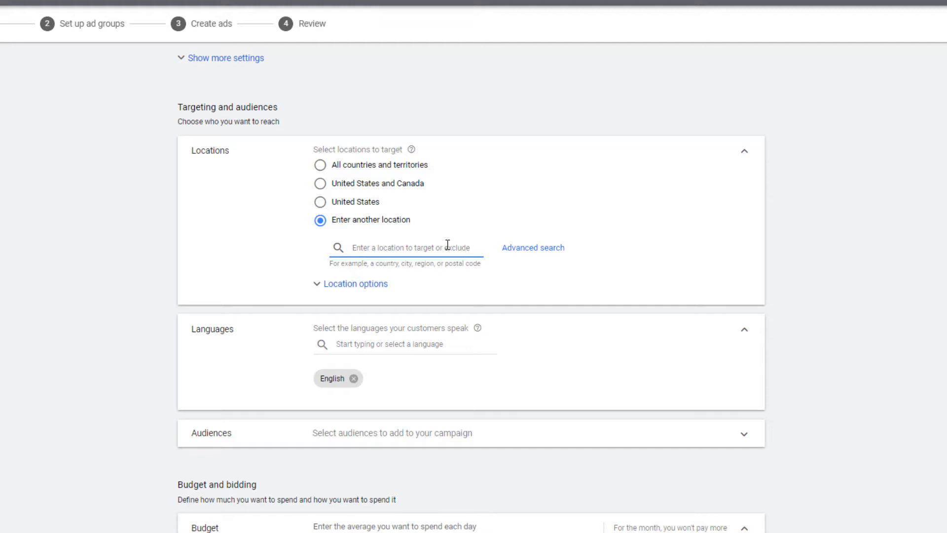
text(washington)
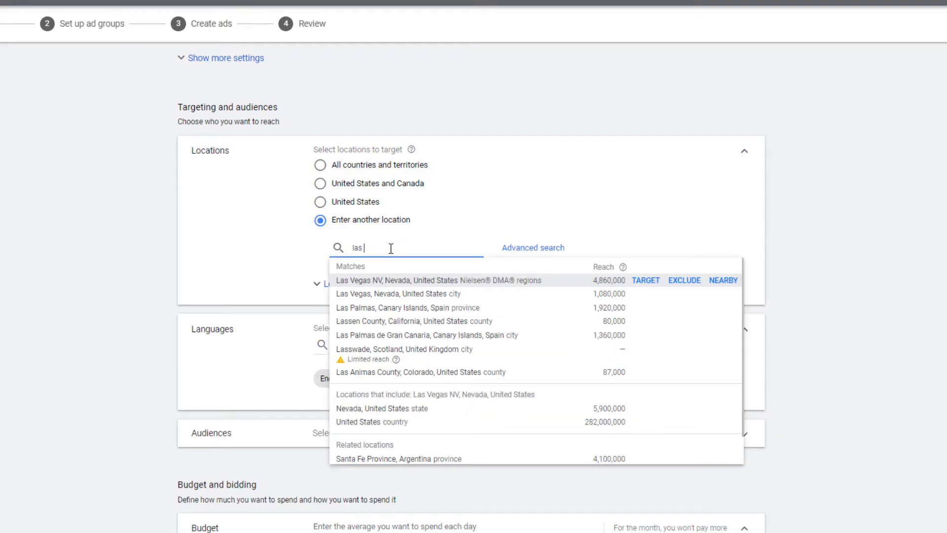
text(vegas)
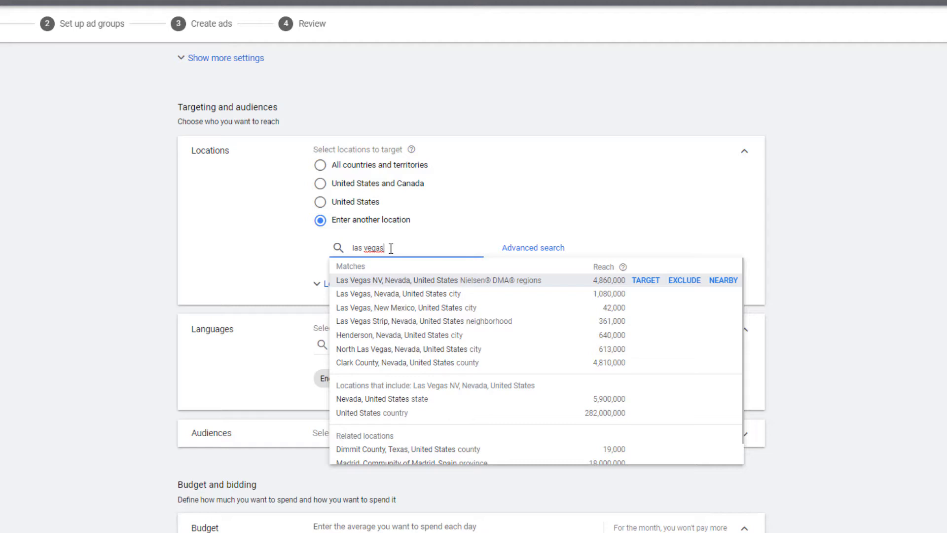
mouse_move(398, 247)
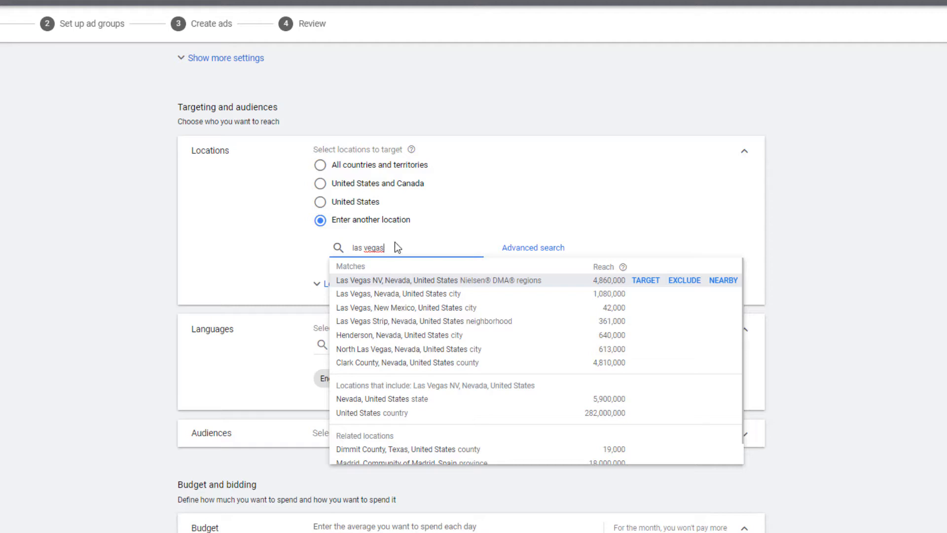
mouse_move(398, 293)
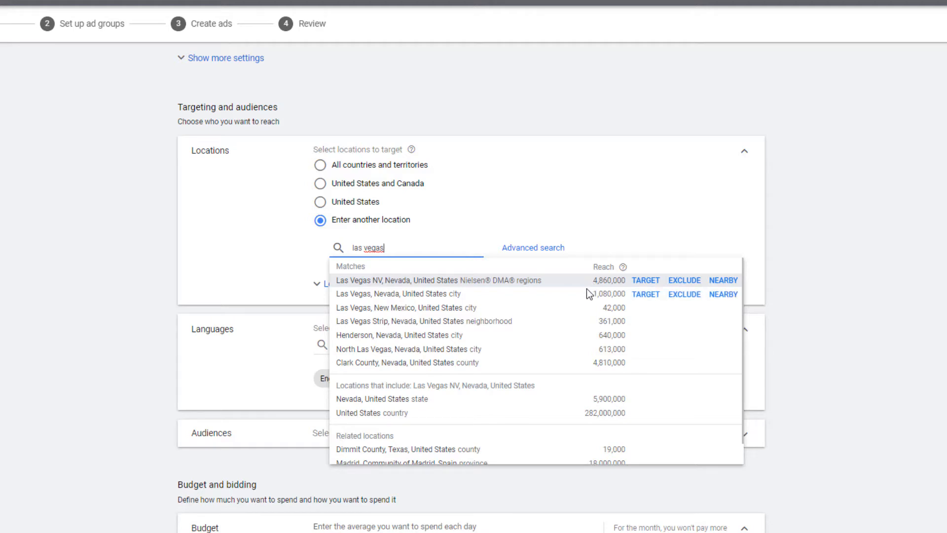
mouse_move(526, 368)
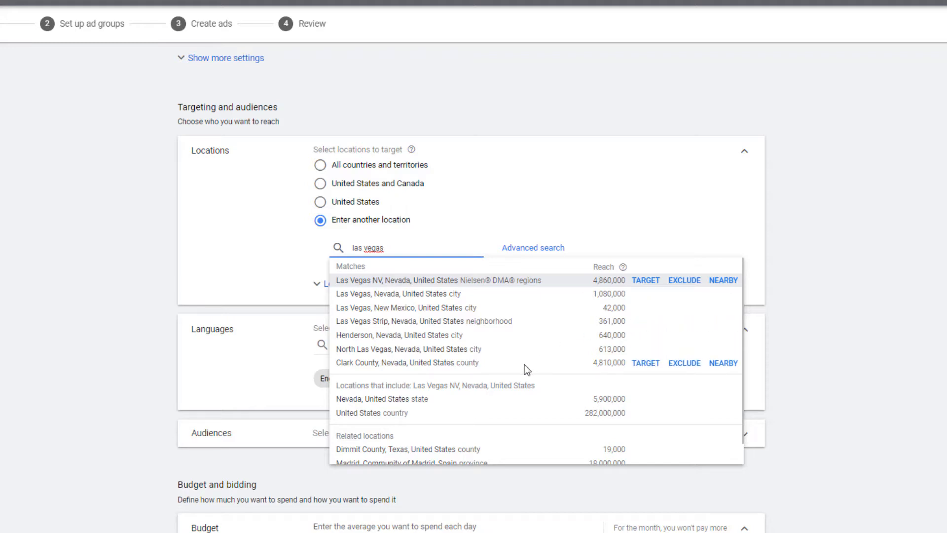
mouse_move(523, 320)
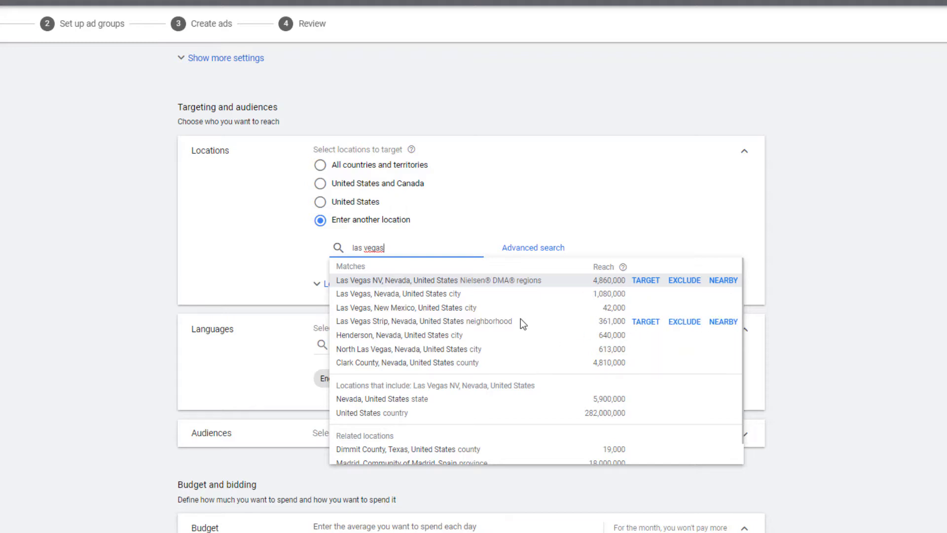
mouse_move(522, 327)
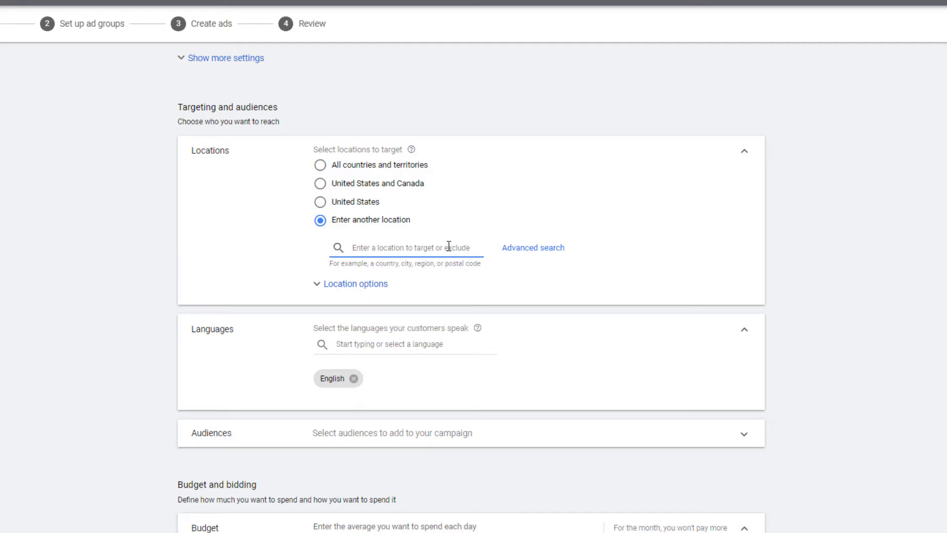
text(98102)
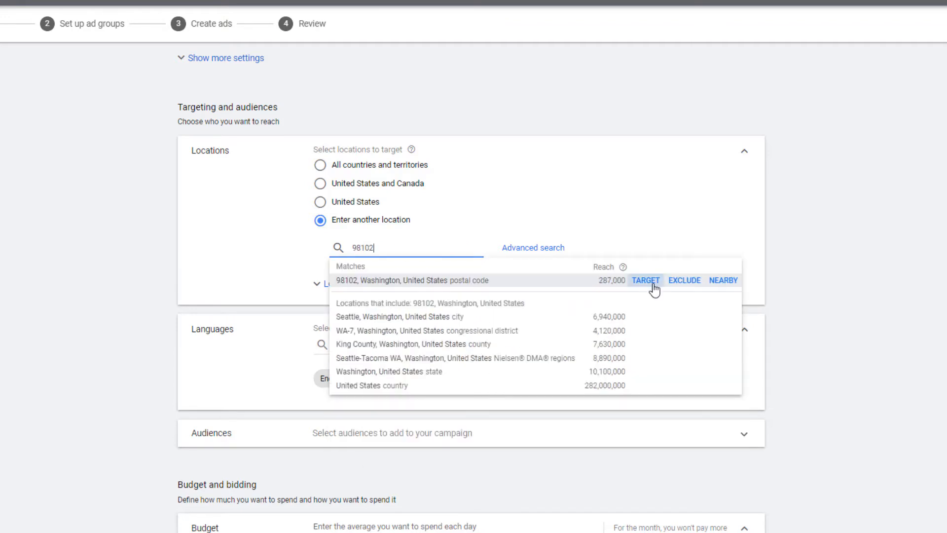
click(644, 279)
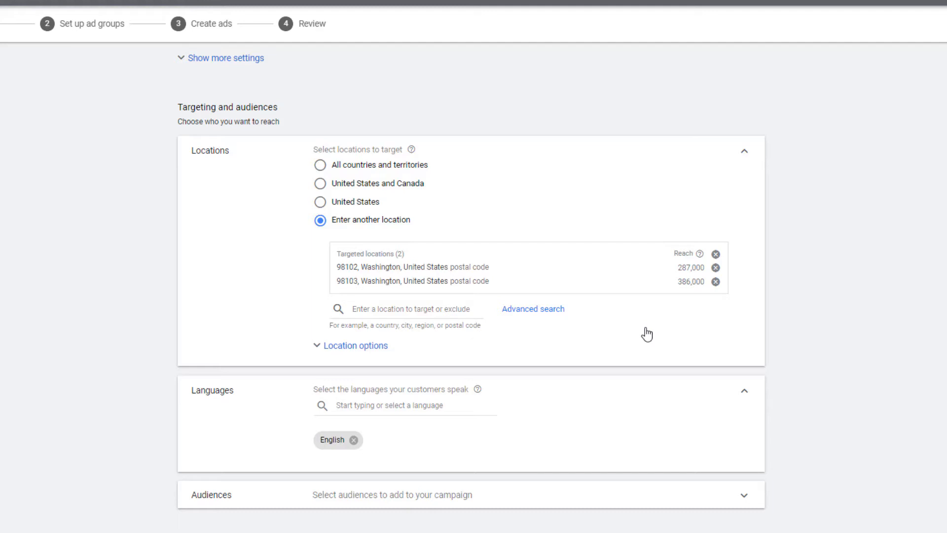
text(seattle)
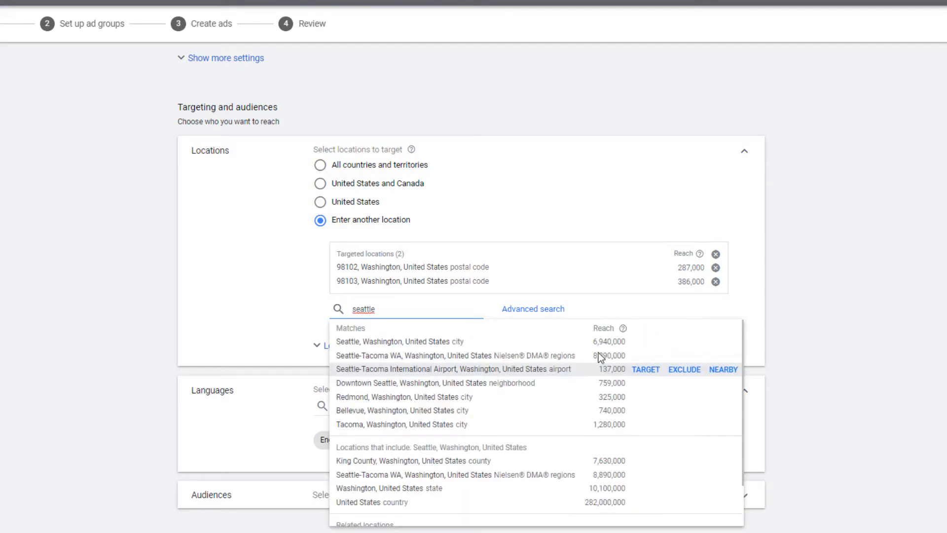
mouse_move(601, 356)
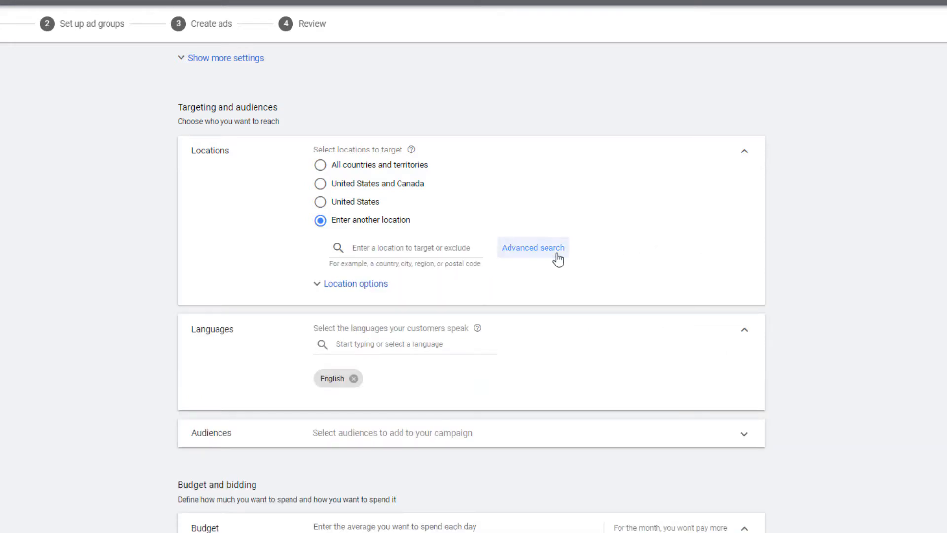
Step: In Advanced search, target a radius around 1444 1st Avenue, New York, NY 10021 (the parking result)
click(533, 248)
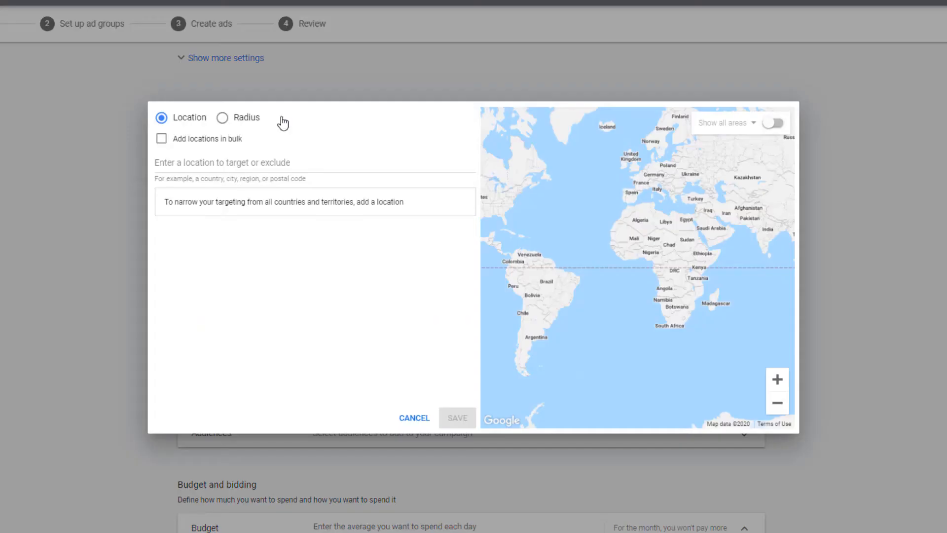
click(222, 117)
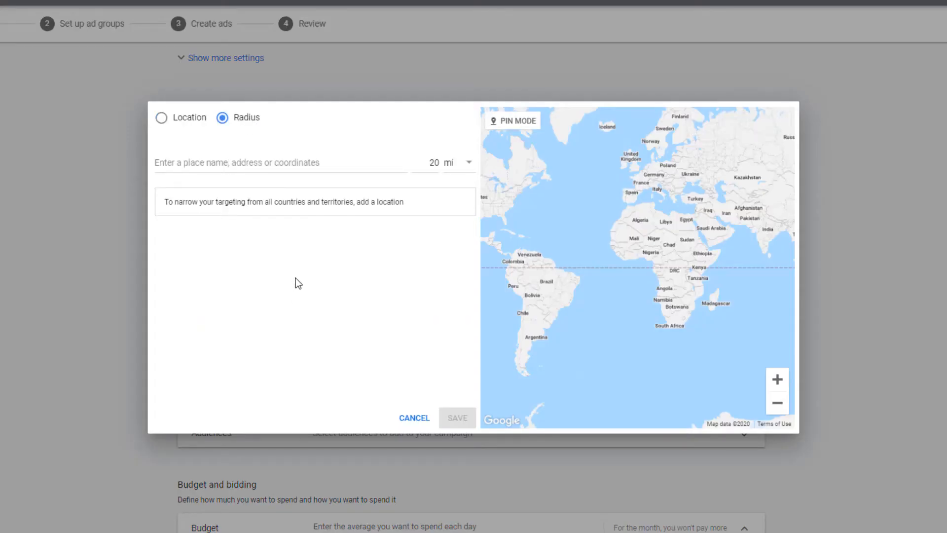
text(piz)
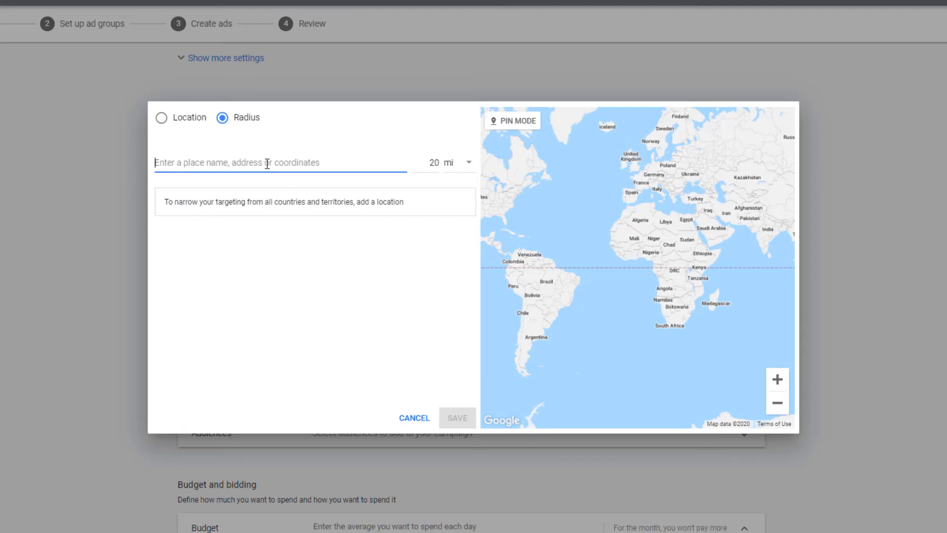
text(1444 1st Avenue, New York, NY 10021)
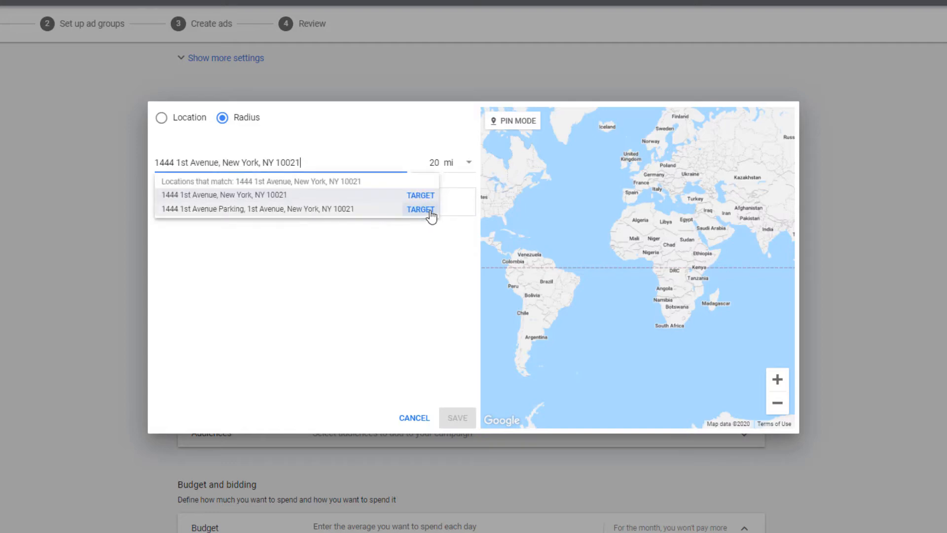
click(420, 210)
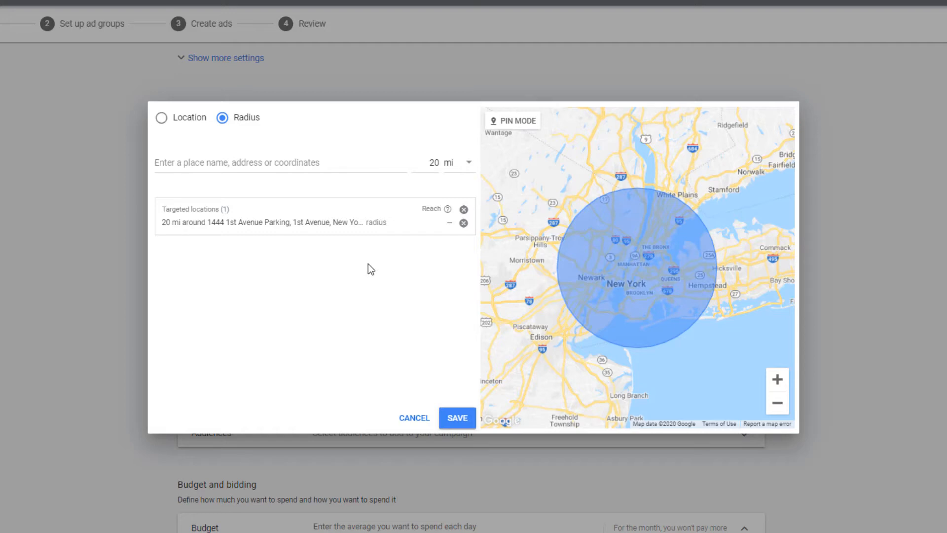
mouse_move(367, 259)
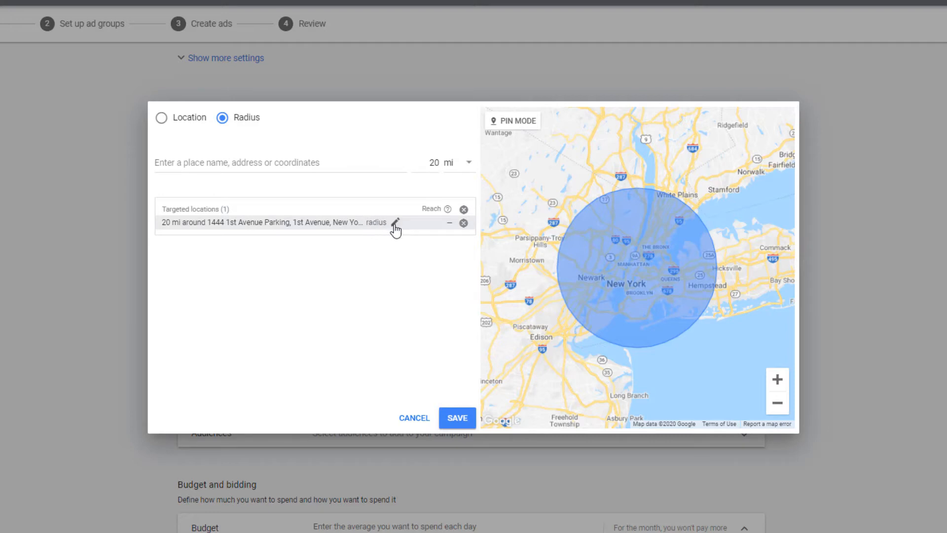
Step: Change the targeted radius around 1444 1st Avenue Parking from 20 to 1 mile and confirm it
click(396, 222)
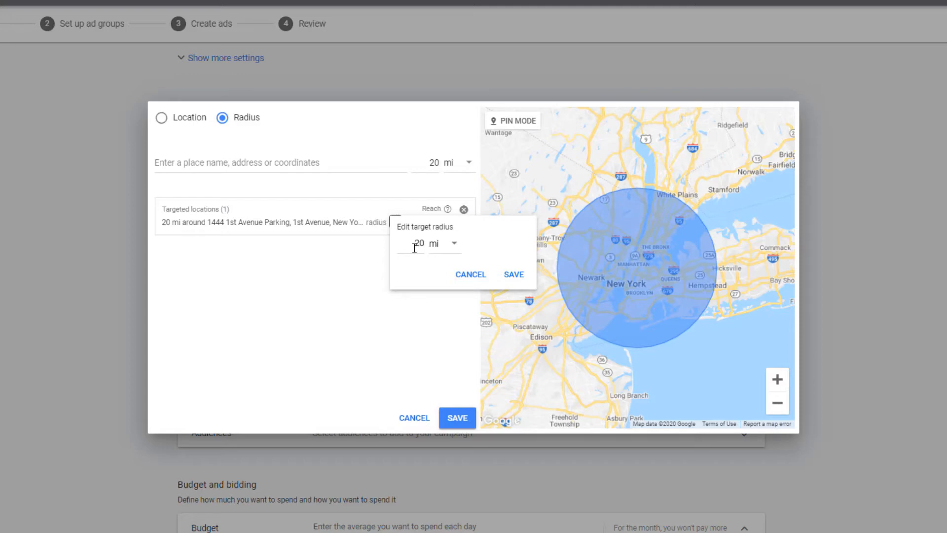
text(1)
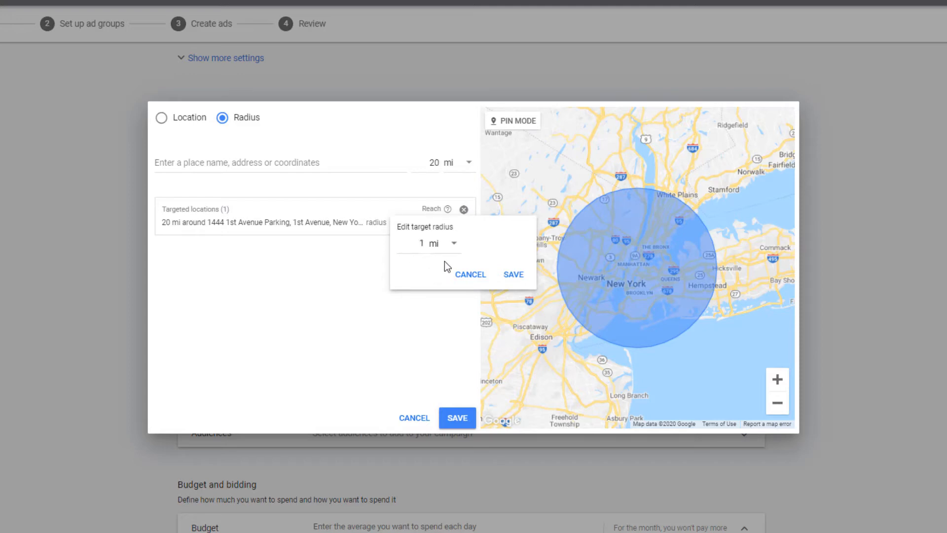
click(429, 243)
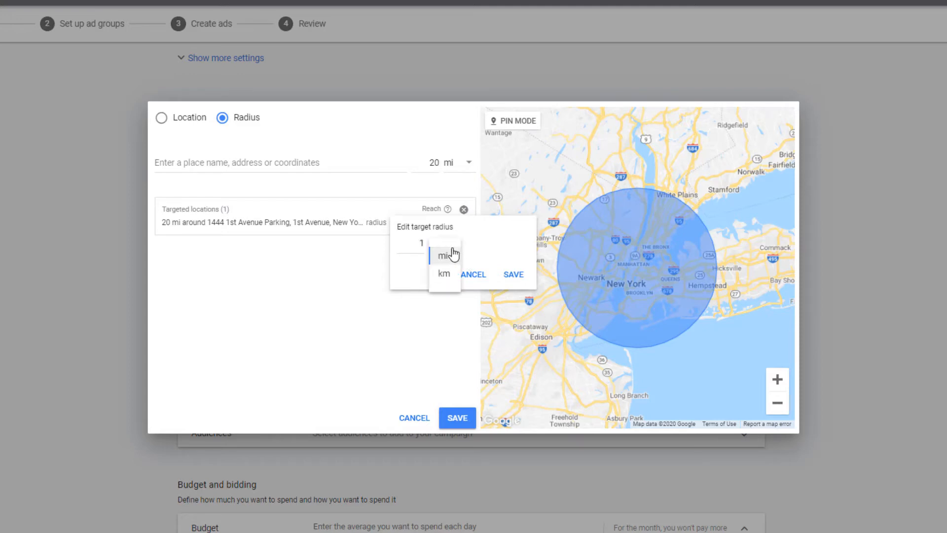
click(443, 254)
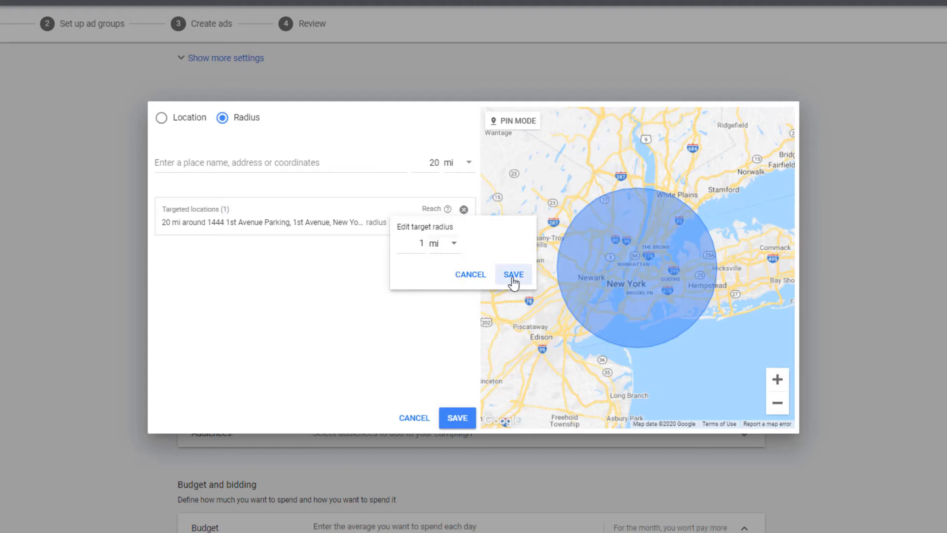
click(513, 274)
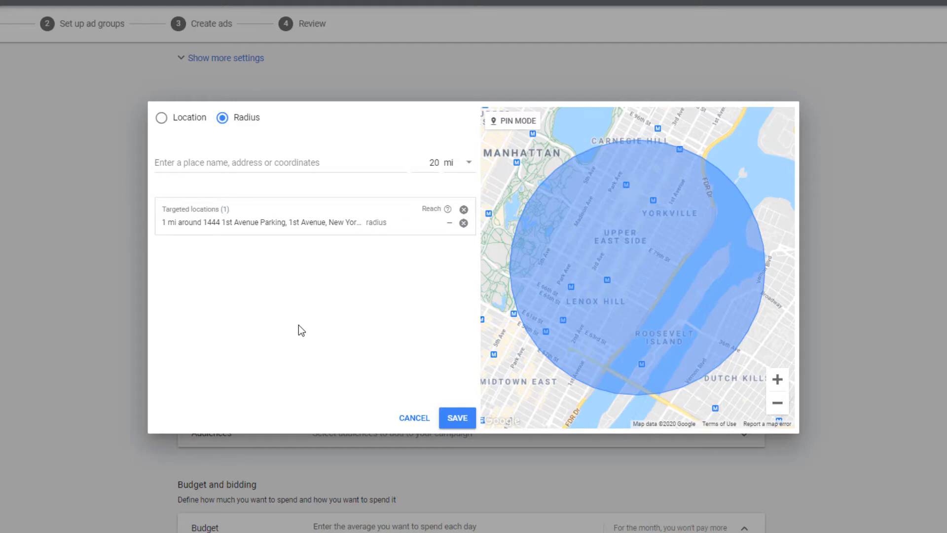
mouse_move(639, 278)
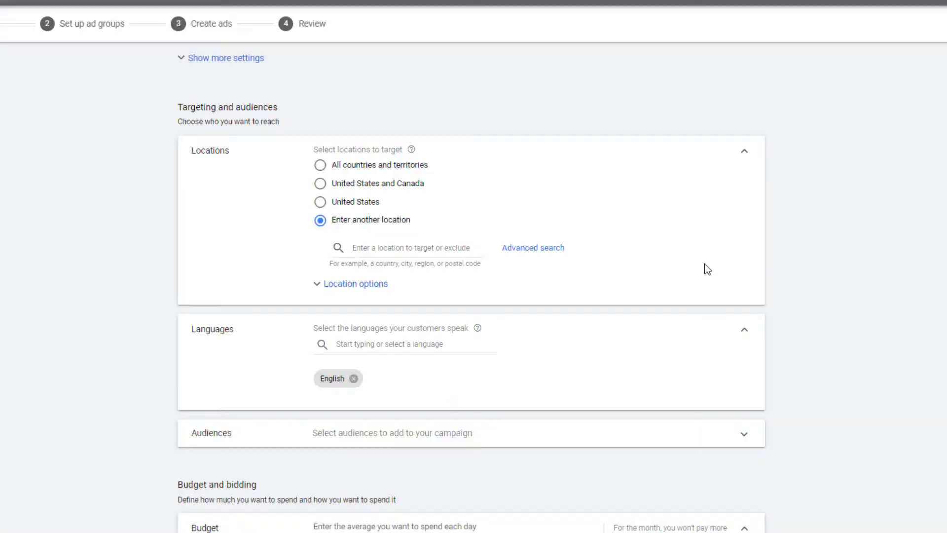
mouse_move(585, 253)
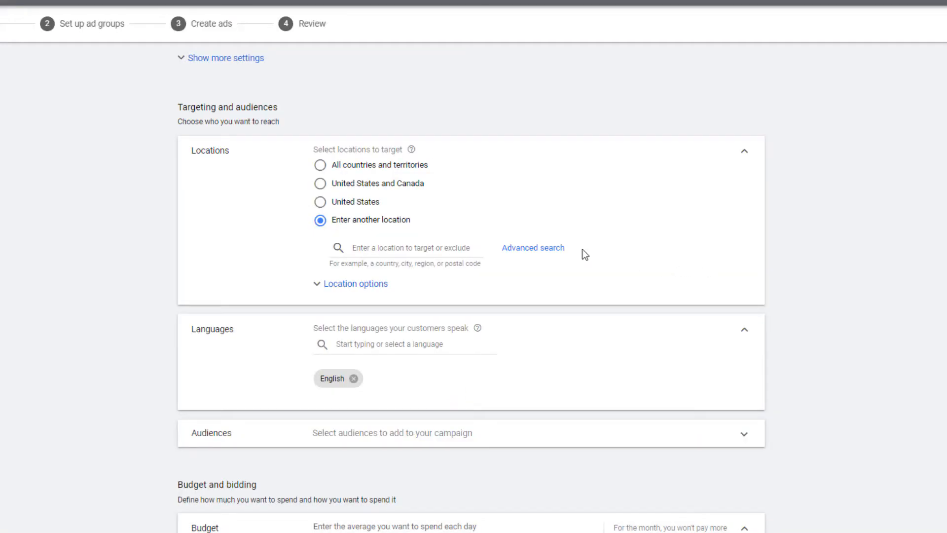
Step: Bulk-add the California postal code list (90026–90032 and others), search it and target all matched codes
text(90027 90028 90029 90030 90031 90032)
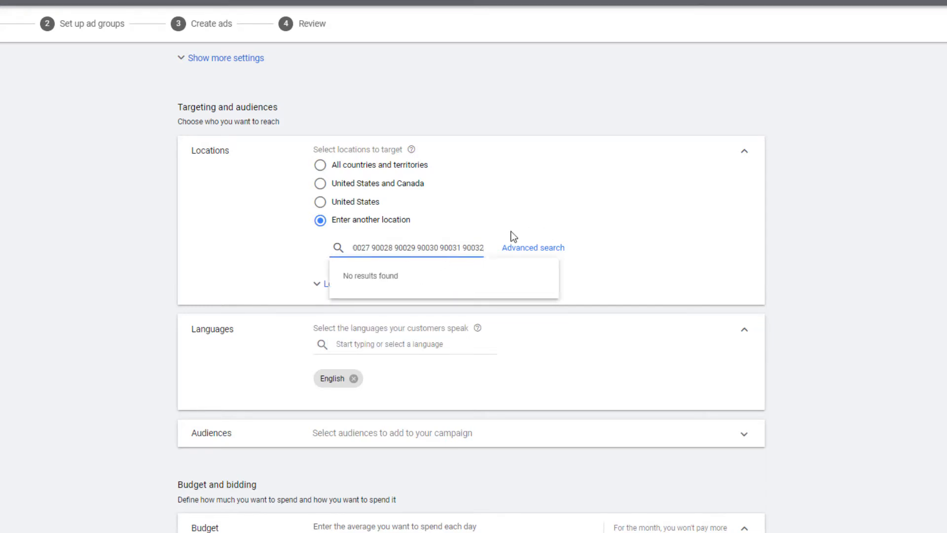
click(532, 247)
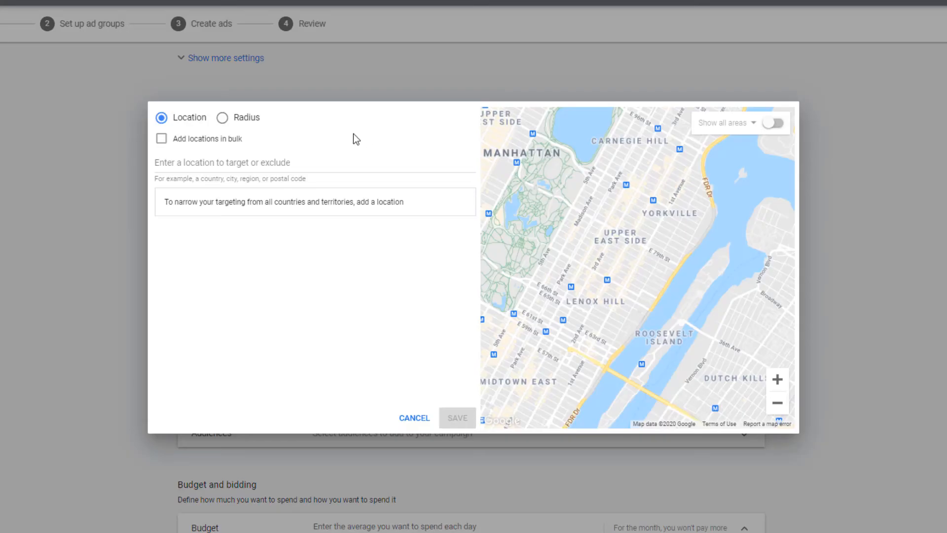
mouse_move(247, 148)
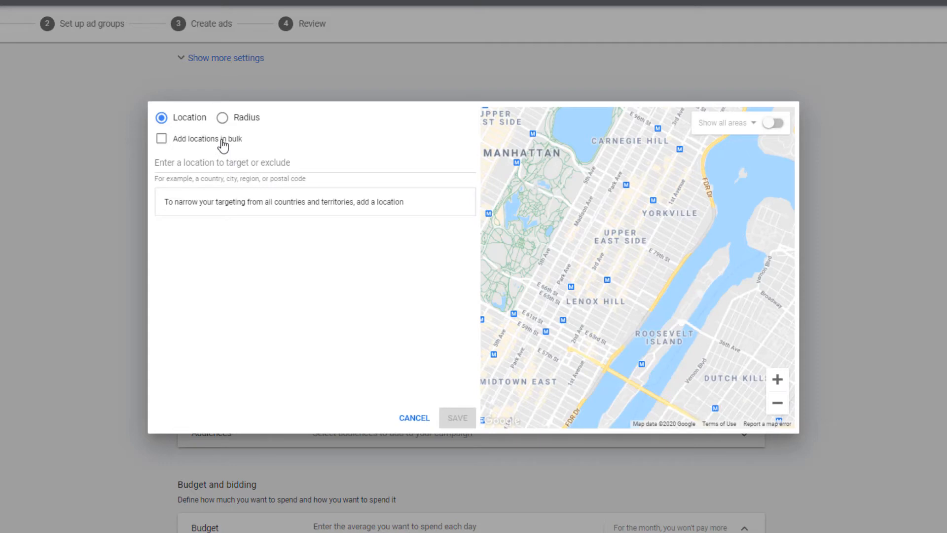
click(160, 138)
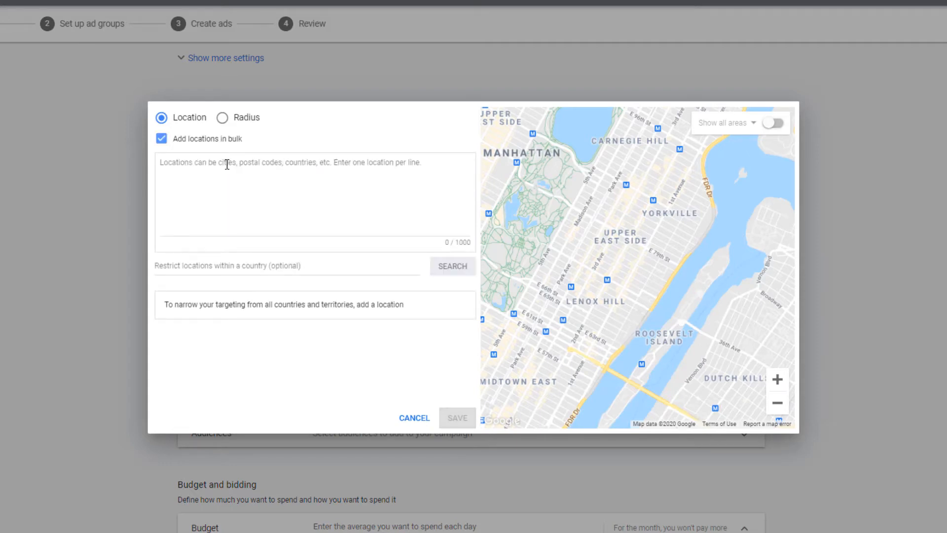
click(302, 193)
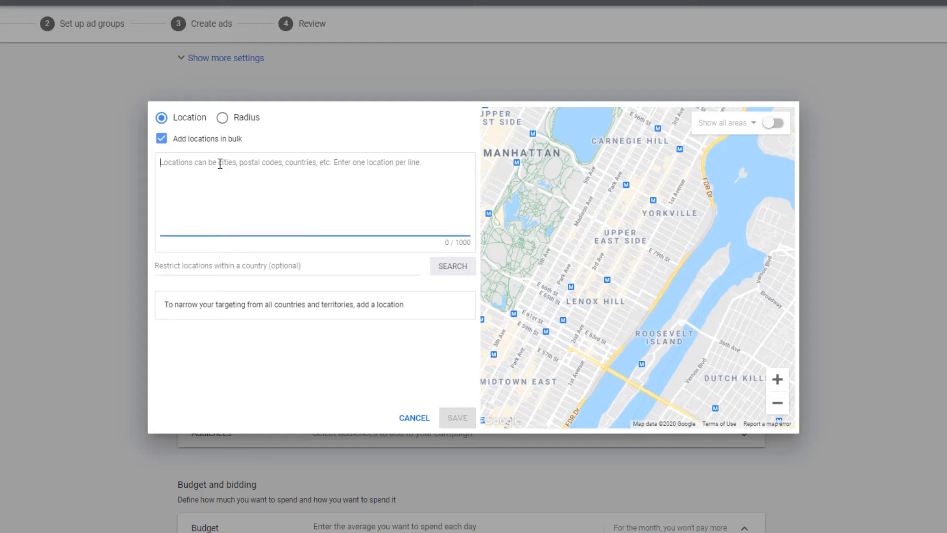
text(90026)
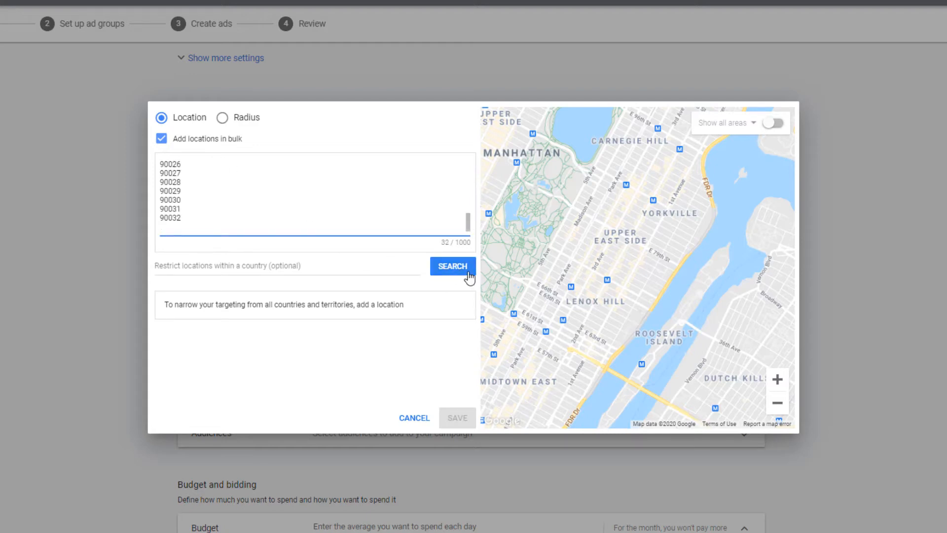
click(453, 265)
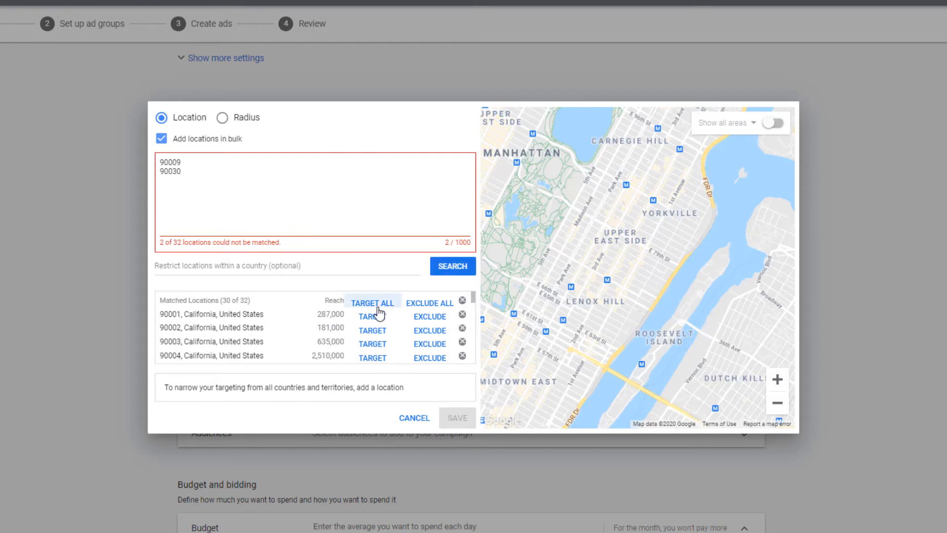
click(371, 303)
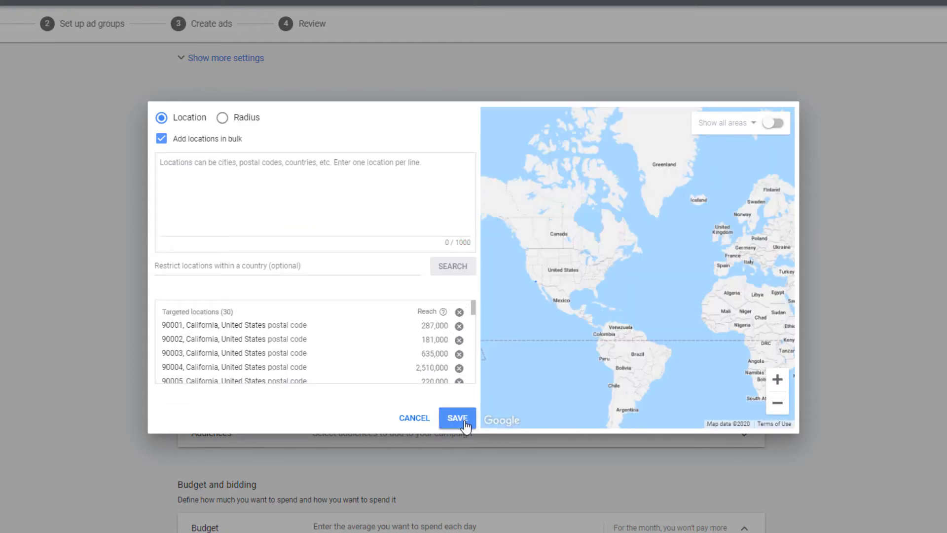
Step: Save the Advanced search so the 30 postal codes apply to the campaign
click(456, 418)
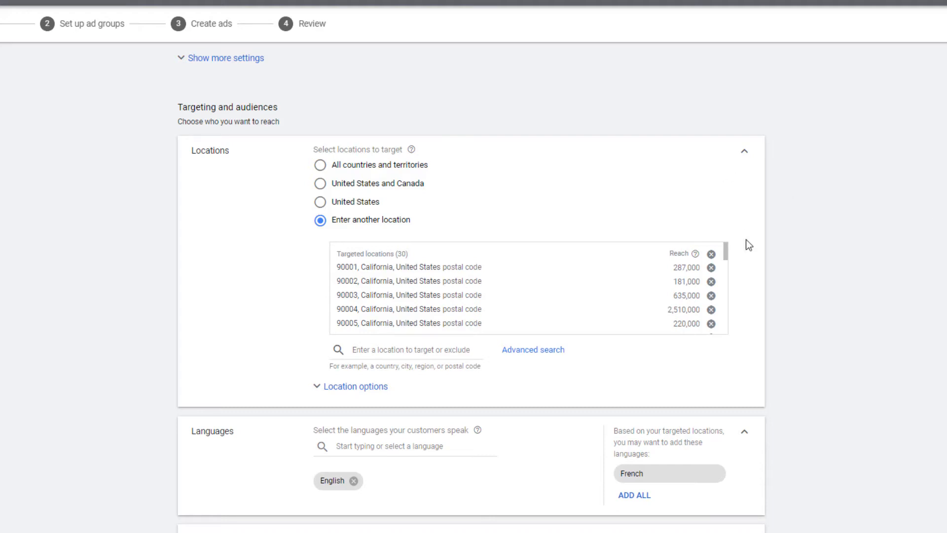
Step: Replace the postal codes by searching 'united' and targeting the United States country
click(320, 201)
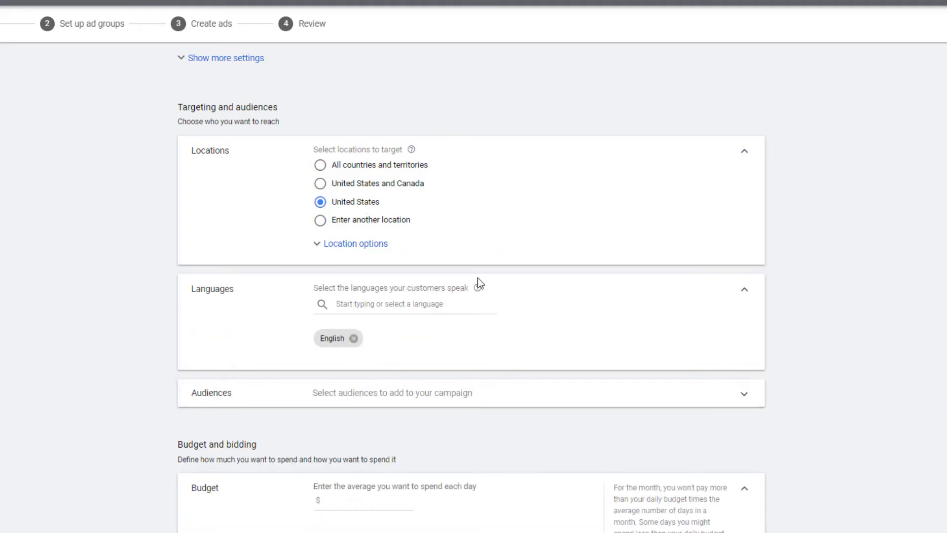
click(319, 219)
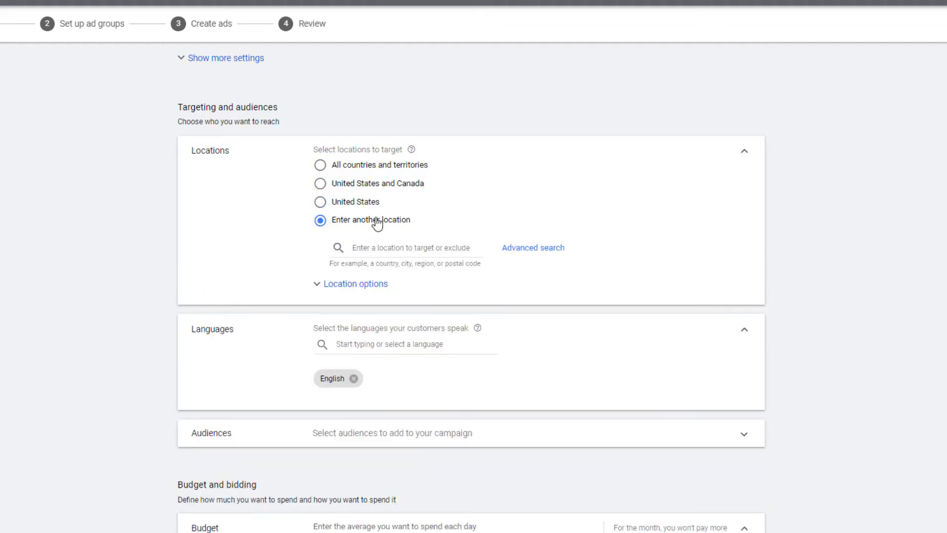
click(409, 247)
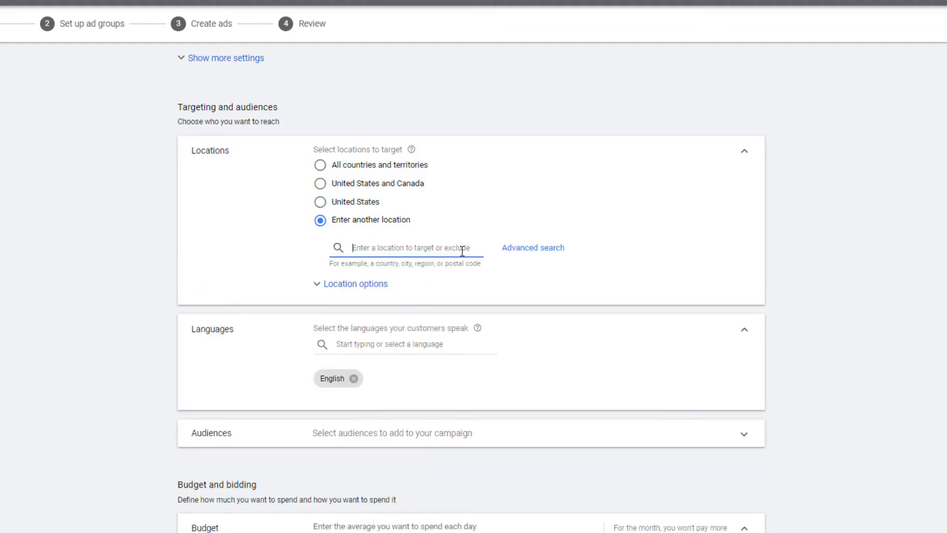
text(united)
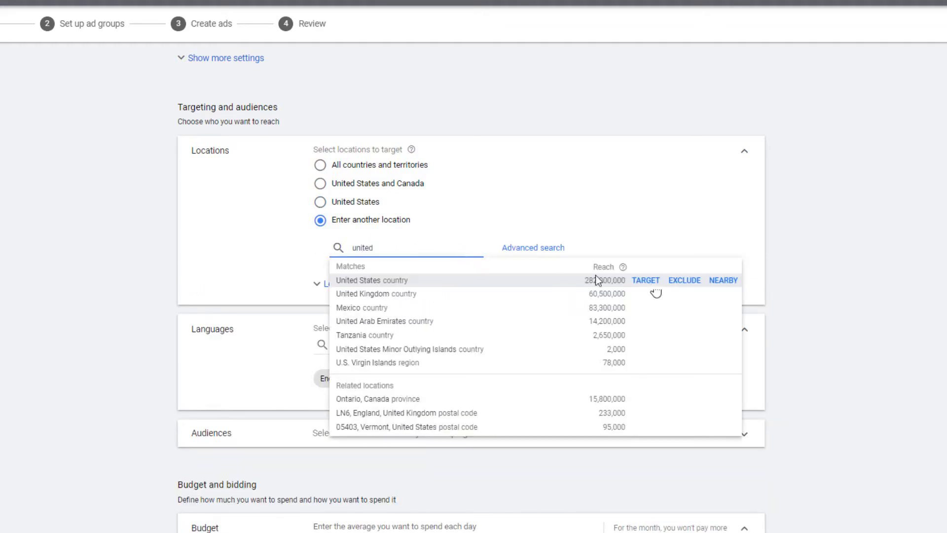
click(644, 280)
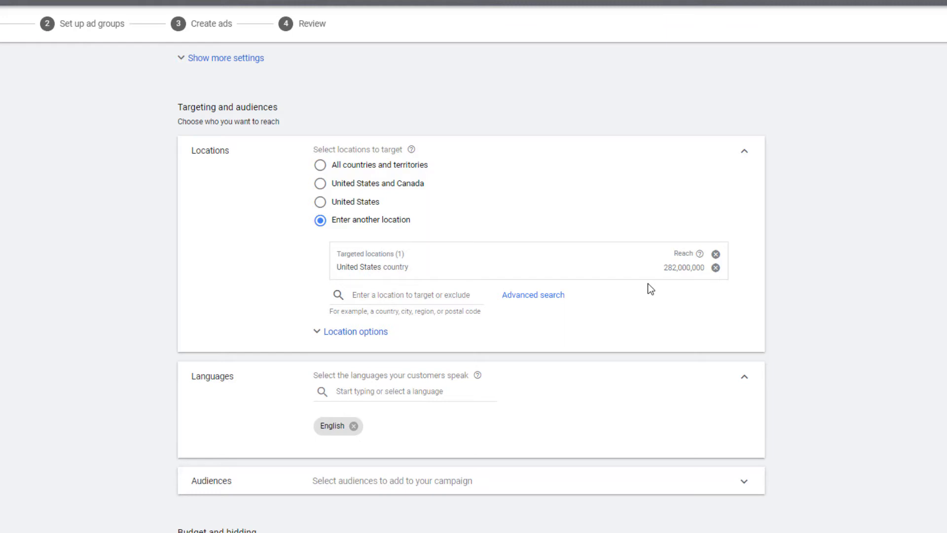
mouse_move(459, 313)
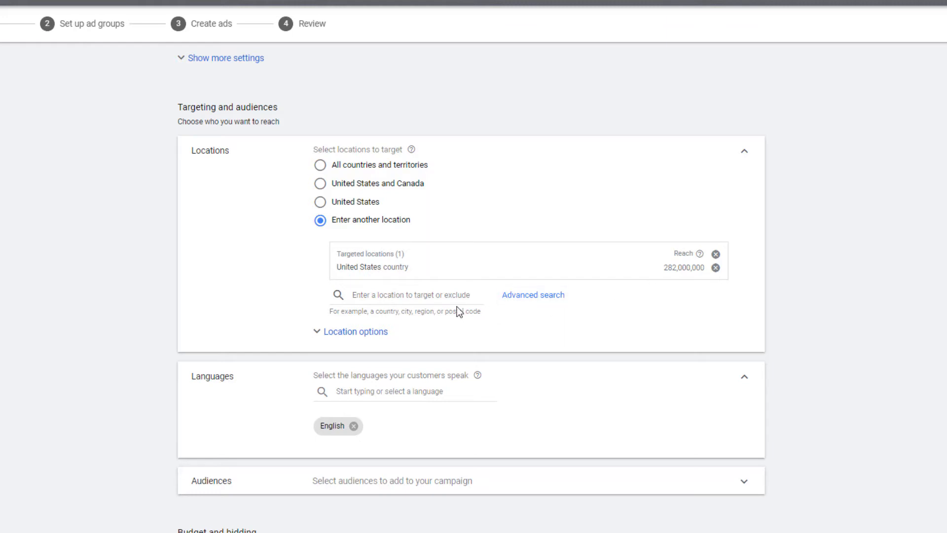
Step: Search 'hawa' and exclude the state of Hawaii from the United States targeting
text(hawaii)
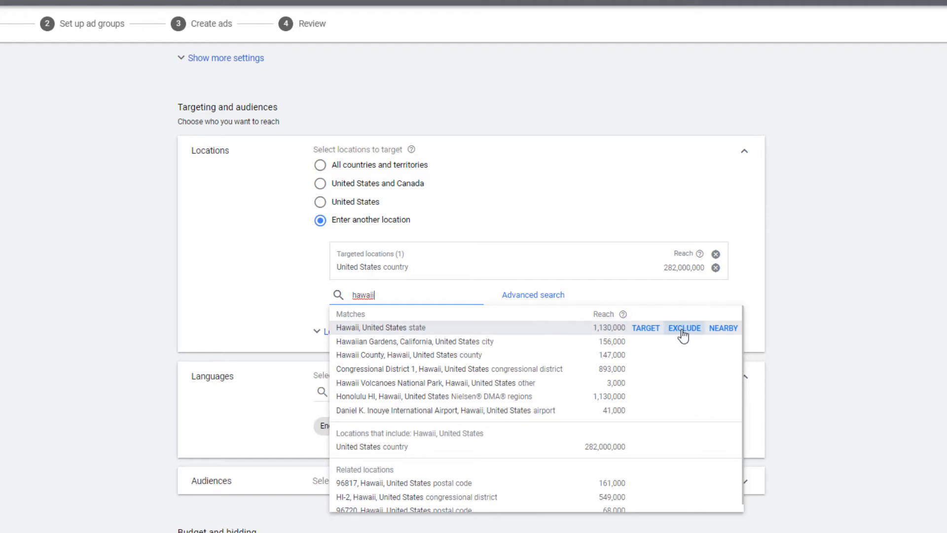
click(684, 327)
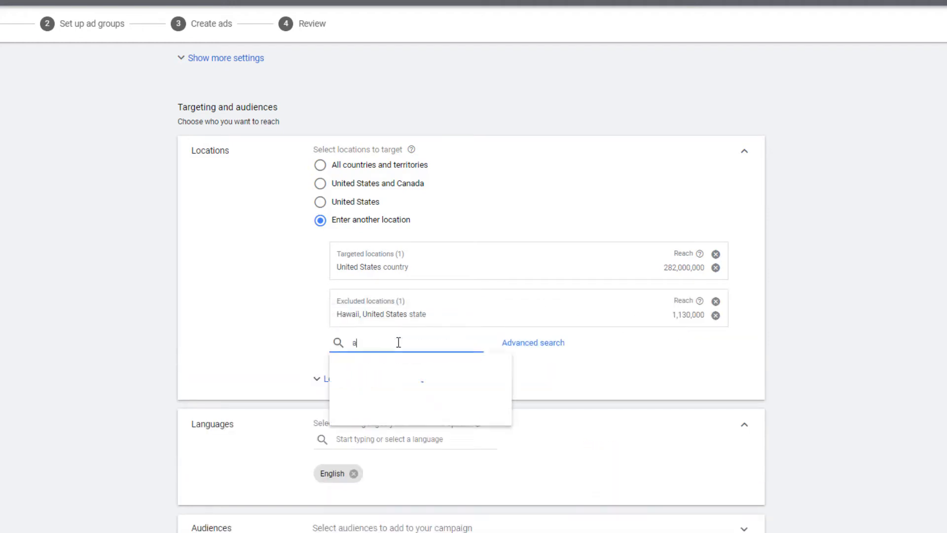
click(421, 381)
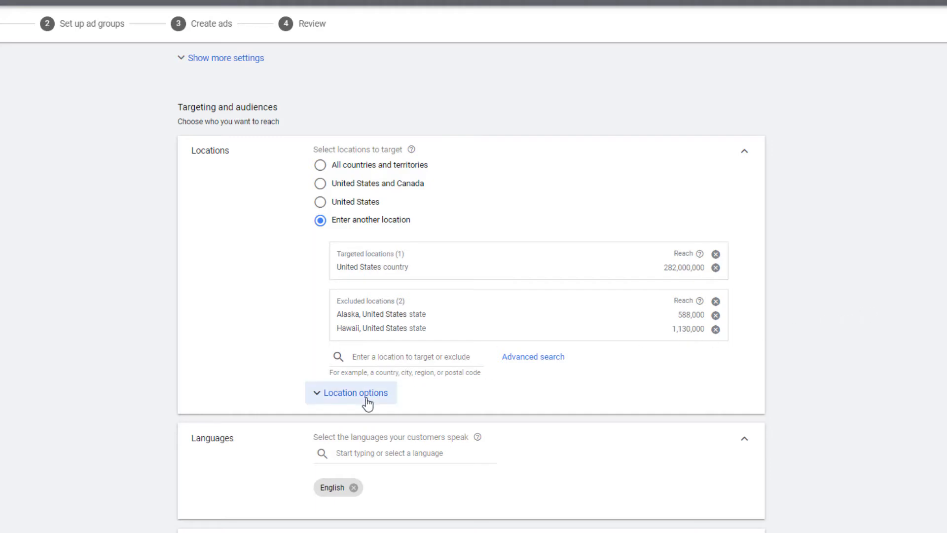
Step: Expand Location options to show the Target and Exclude interest settings
click(355, 392)
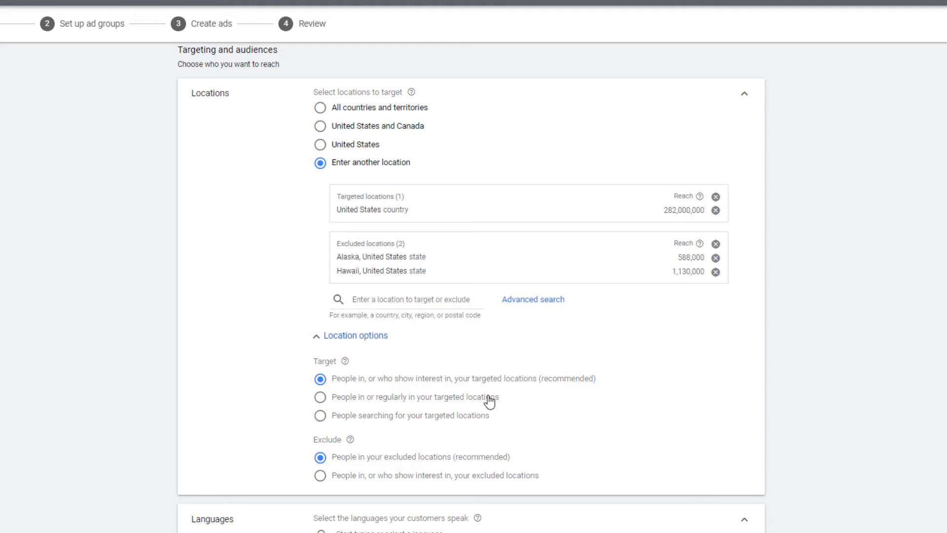
Step: Target only people in or regularly in the targeted locations
click(320, 397)
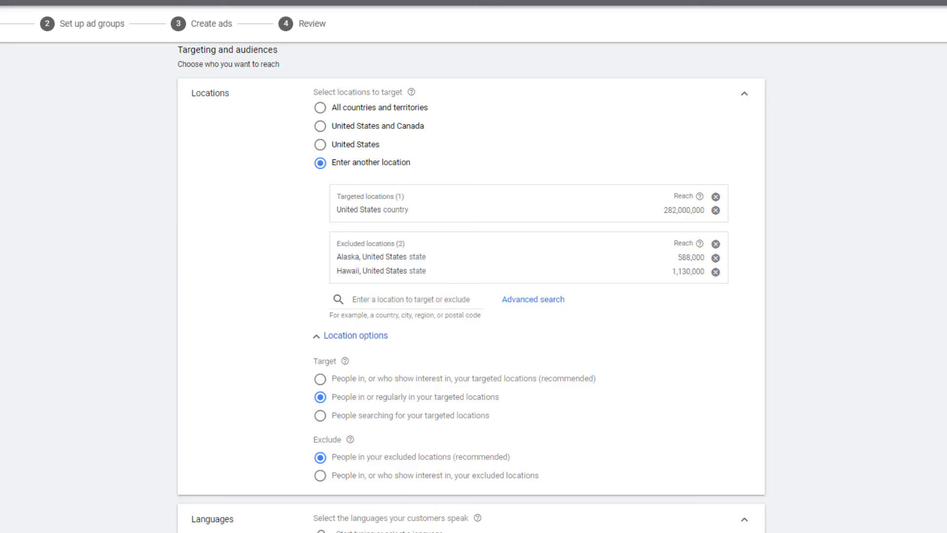
Step: Target people searching for the targeted locations
click(319, 416)
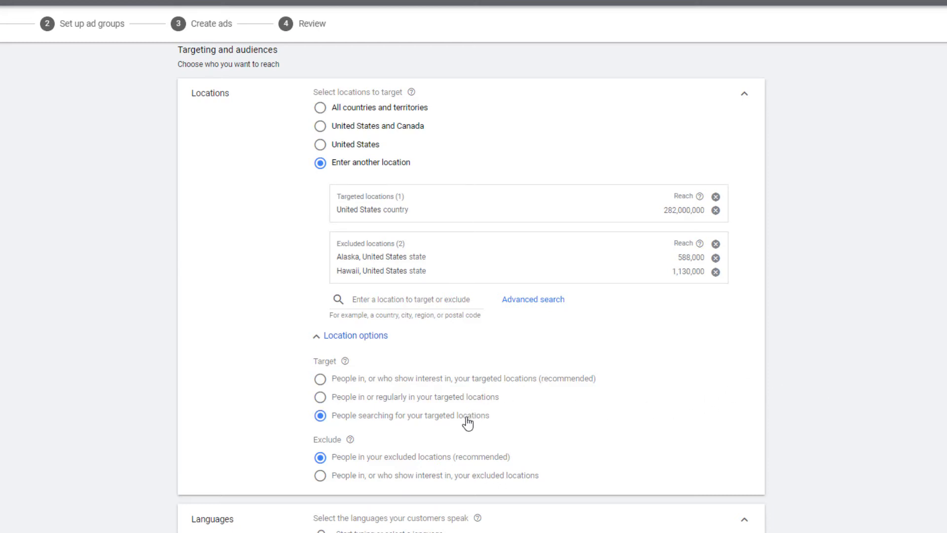
mouse_move(577, 417)
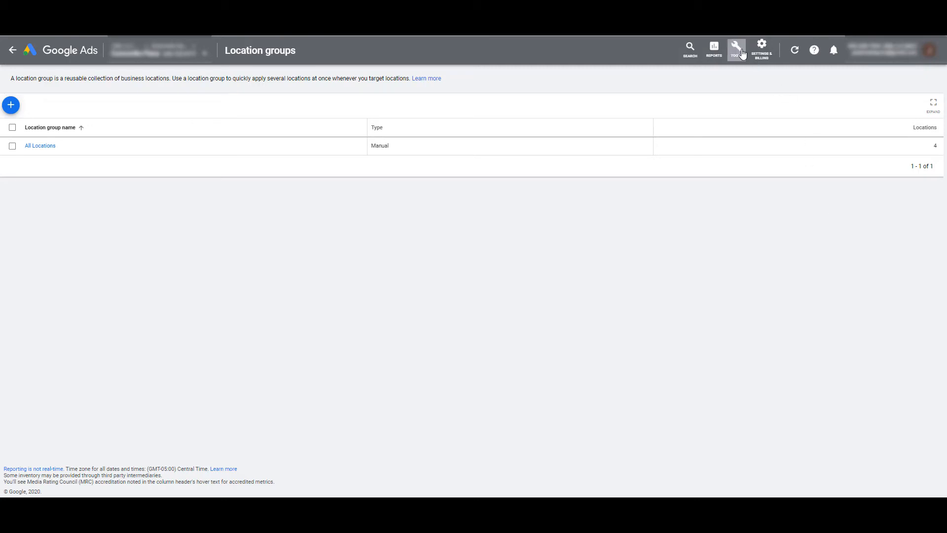
Step: Create a new location group named CP with two business locations selected
click(735, 49)
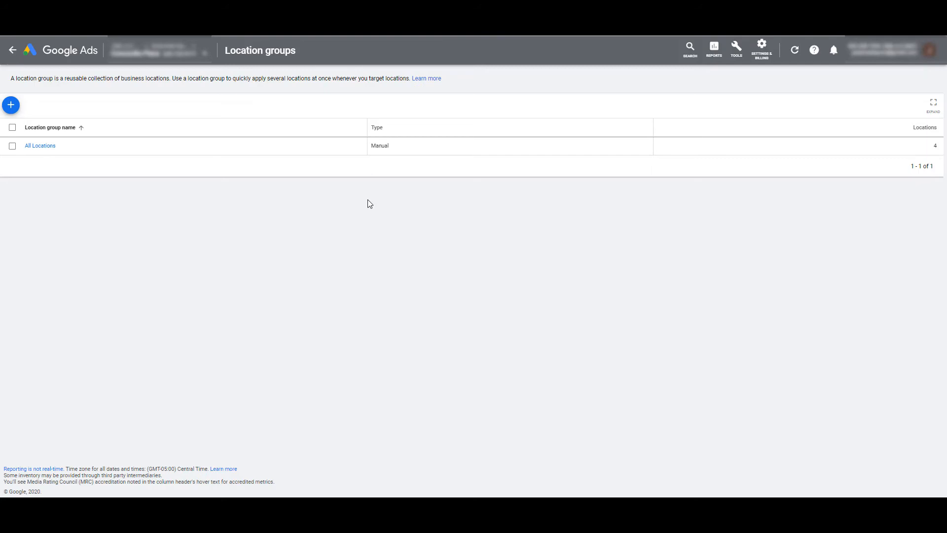
click(10, 105)
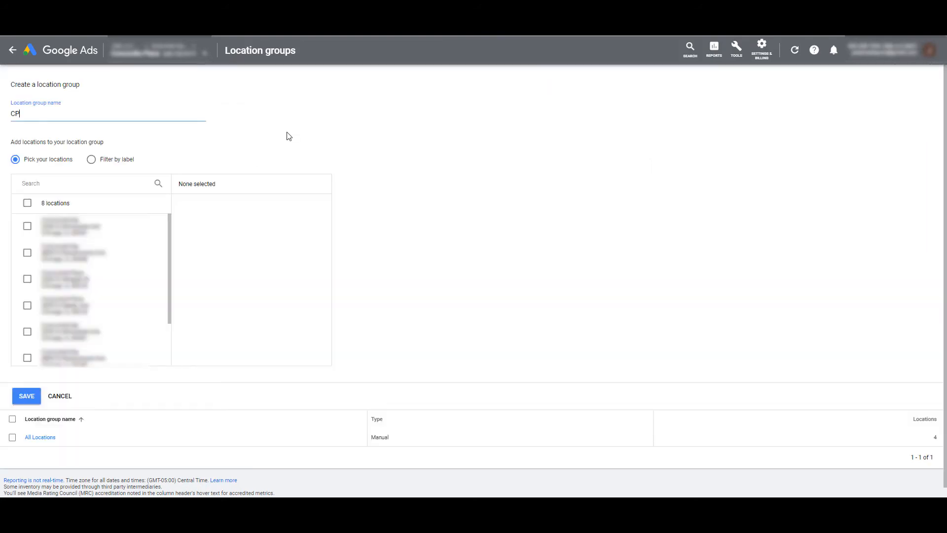
click(28, 304)
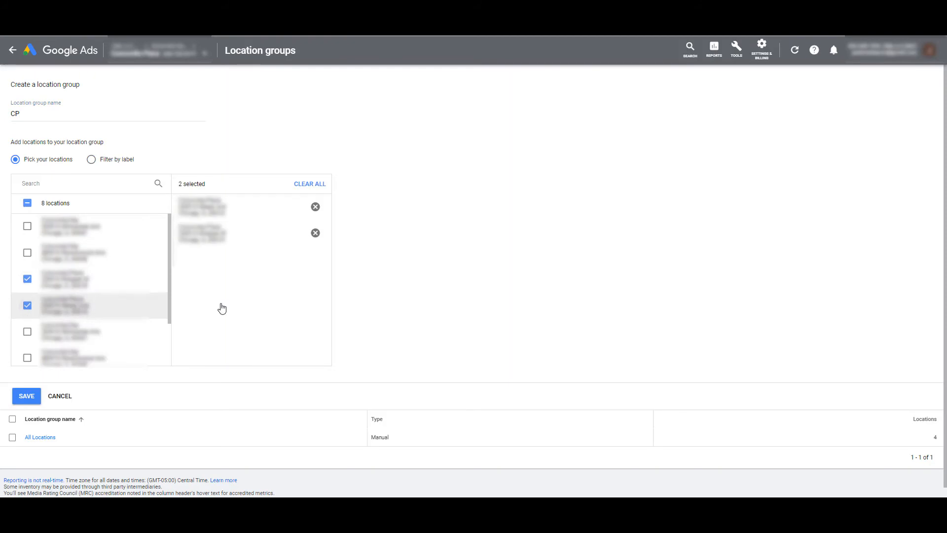
mouse_move(634, 292)
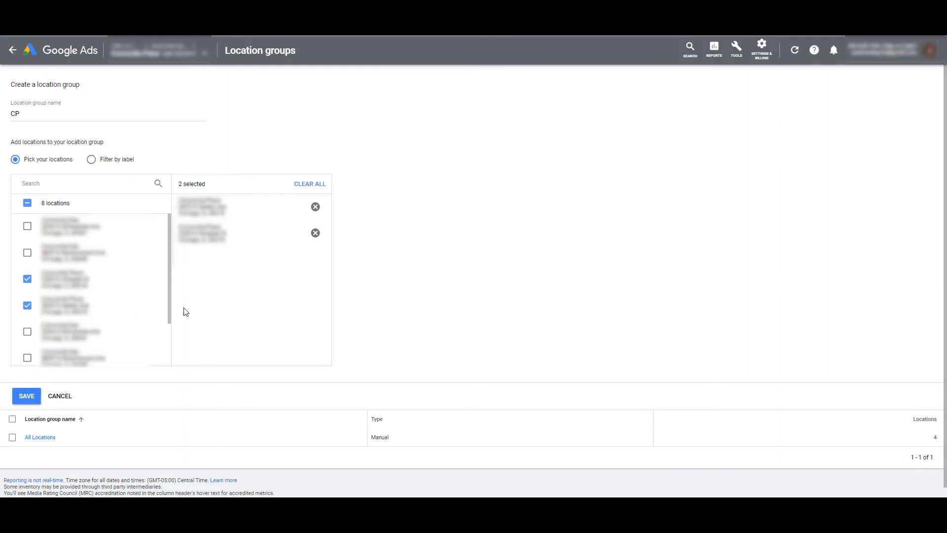
Step: Save the CP group and source the new location extension from location groups, with CP checked
click(25, 396)
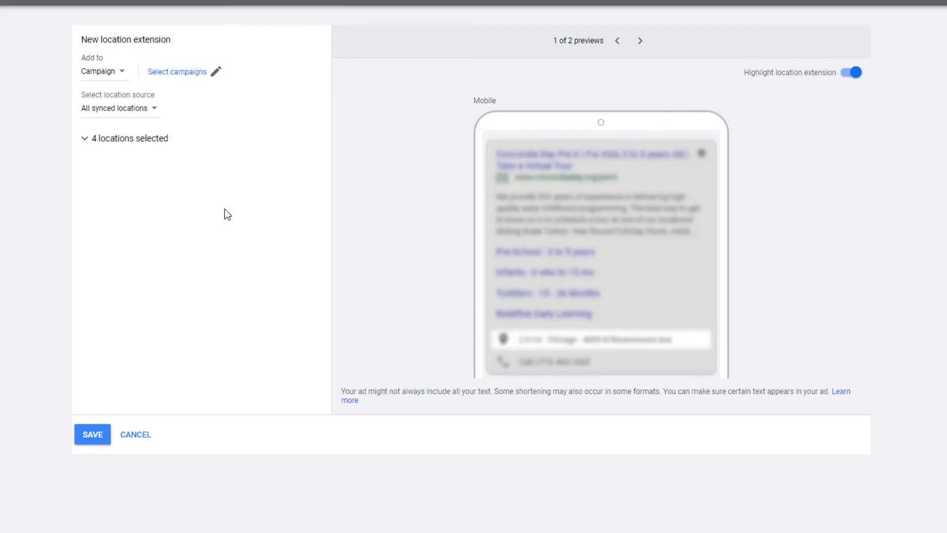
mouse_move(229, 211)
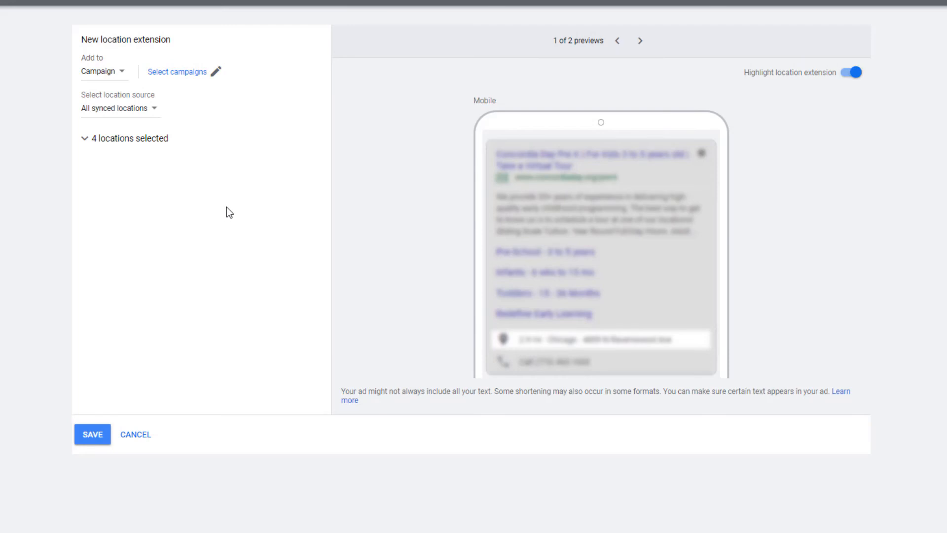
click(119, 109)
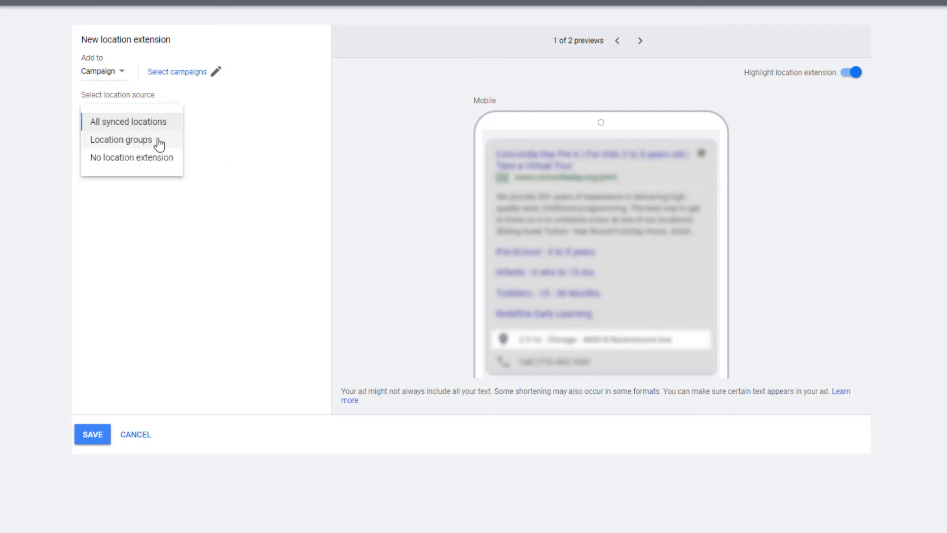
click(121, 139)
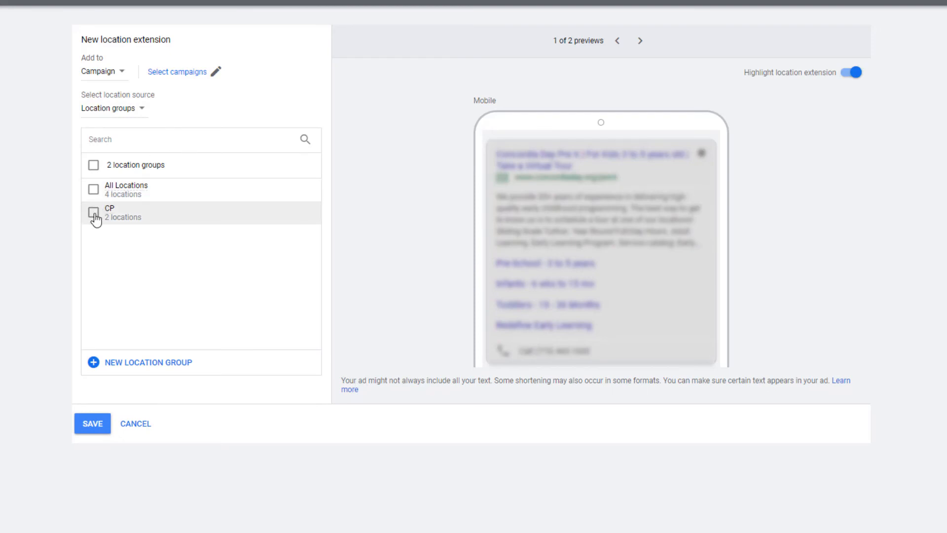
click(92, 213)
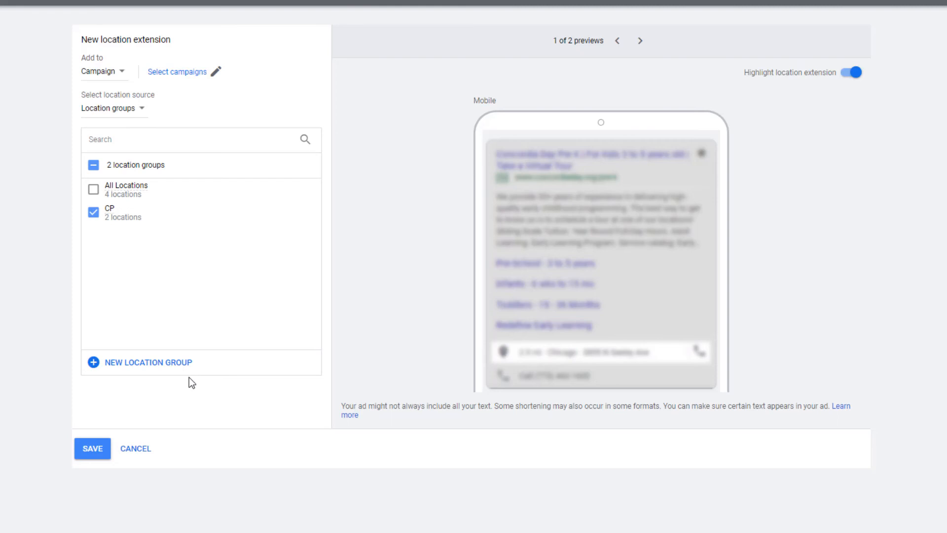
click(92, 448)
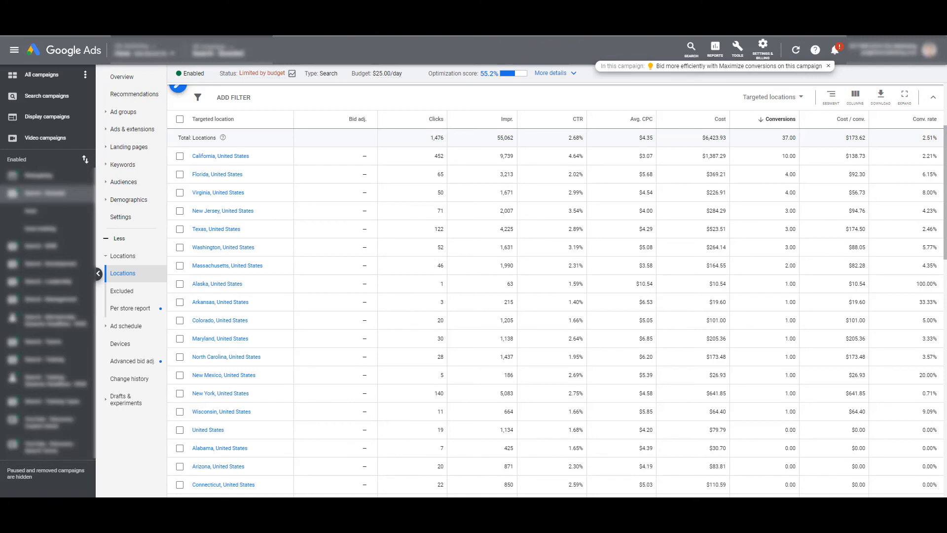
mouse_move(386, 205)
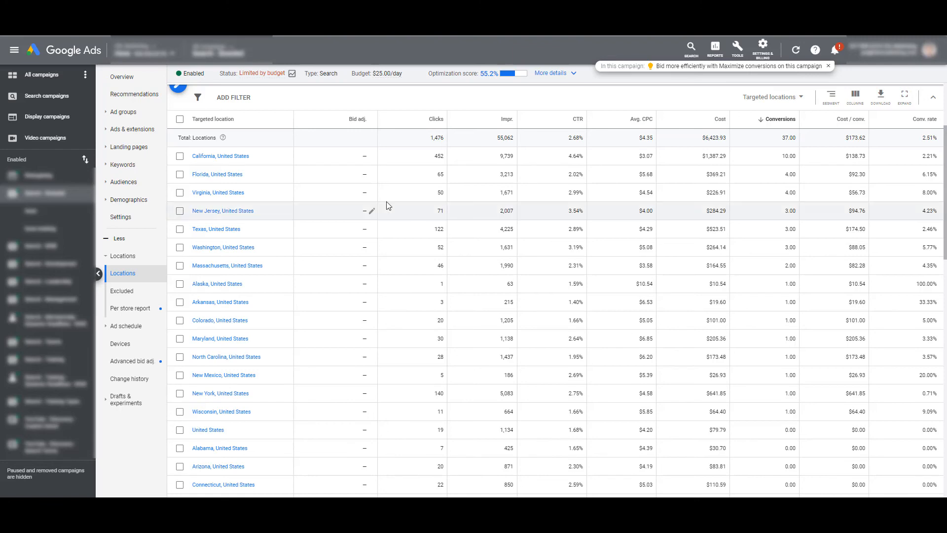
mouse_move(378, 203)
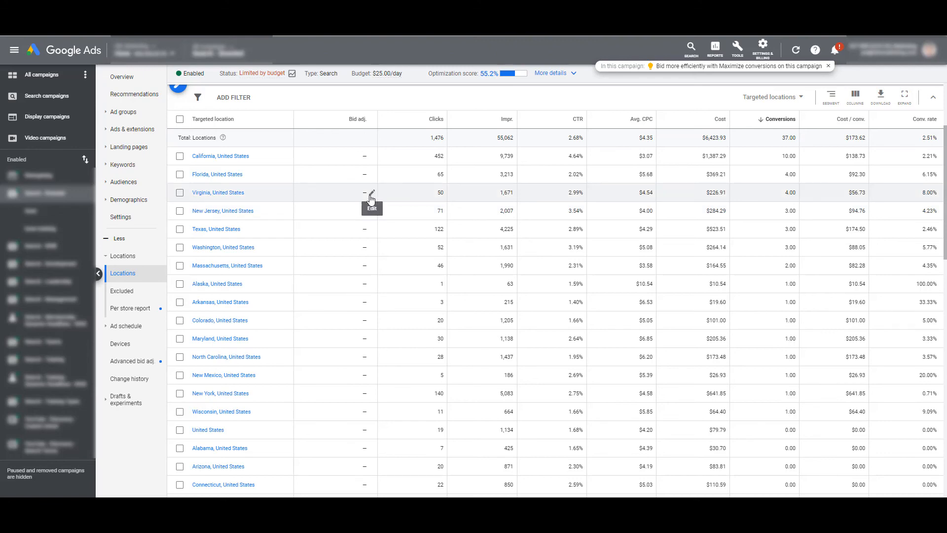
click(371, 193)
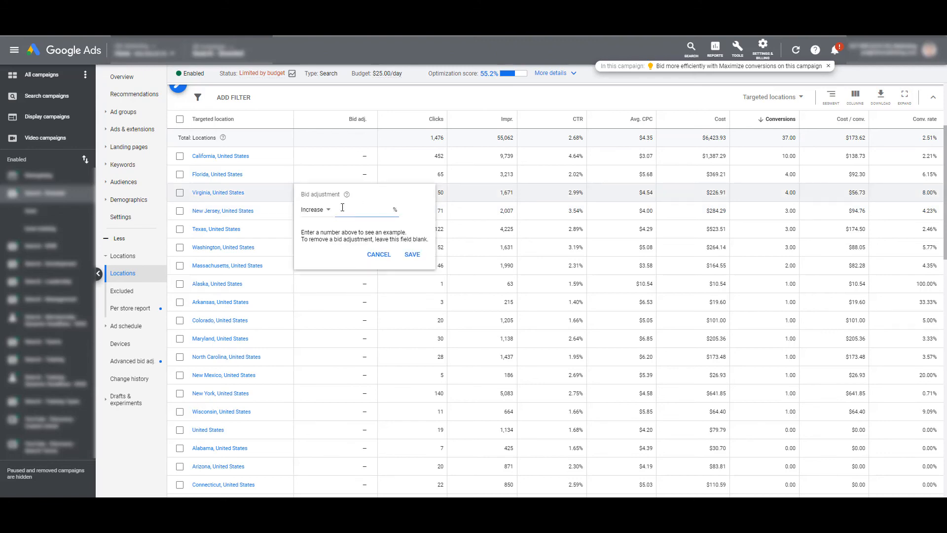
click(315, 209)
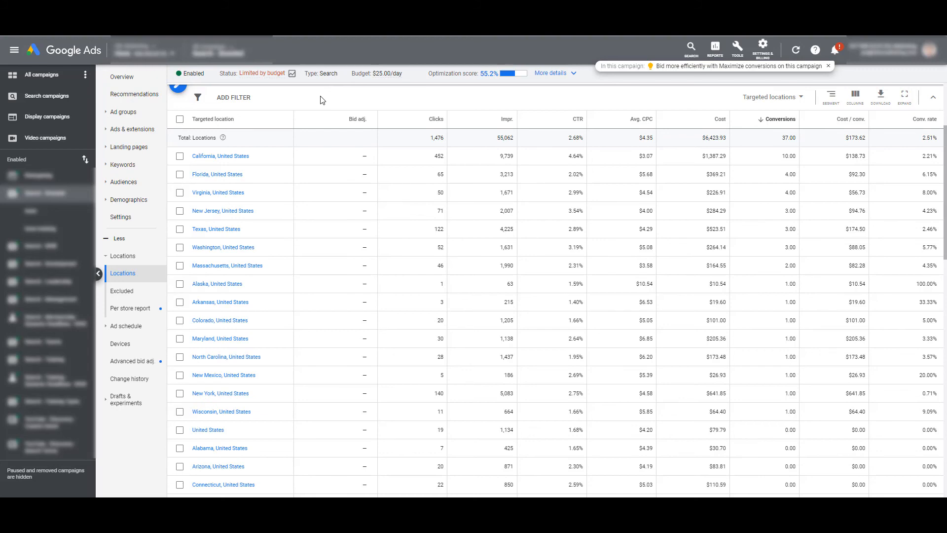
mouse_move(315, 112)
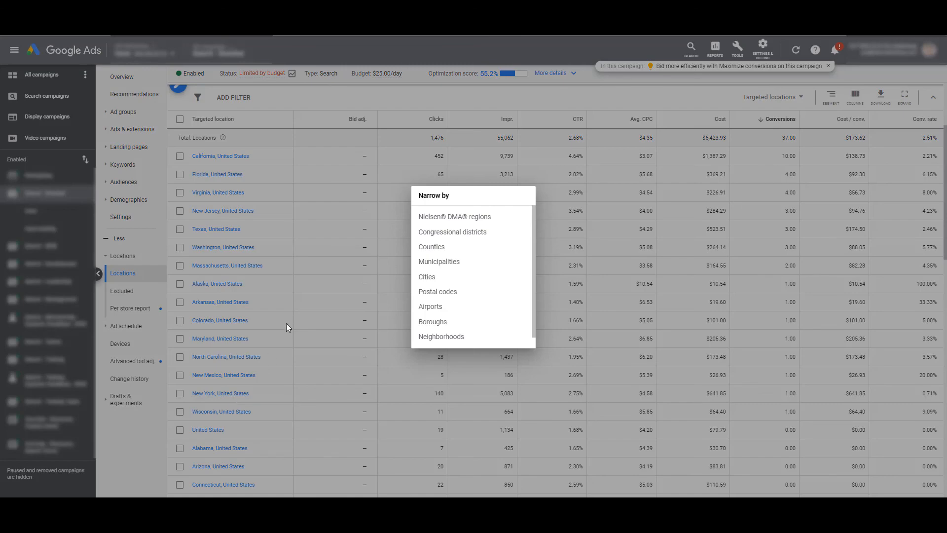
Step: Break New York, United States down by cities and reopen the Narrow by menu
click(426, 277)
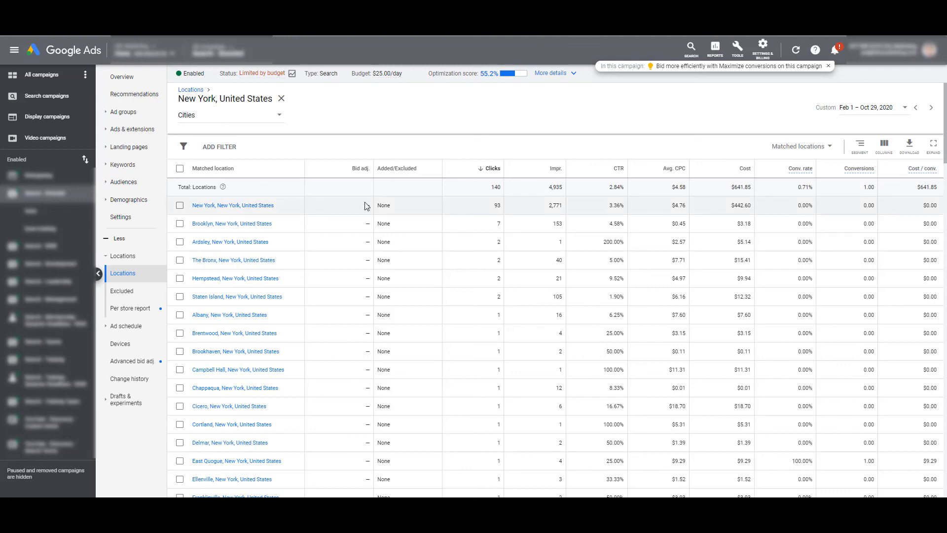
mouse_move(364, 209)
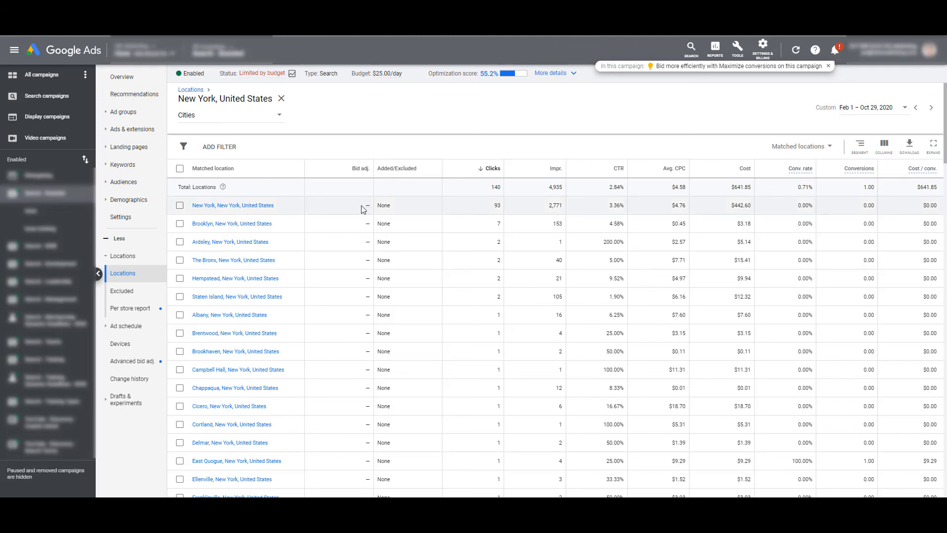
click(367, 205)
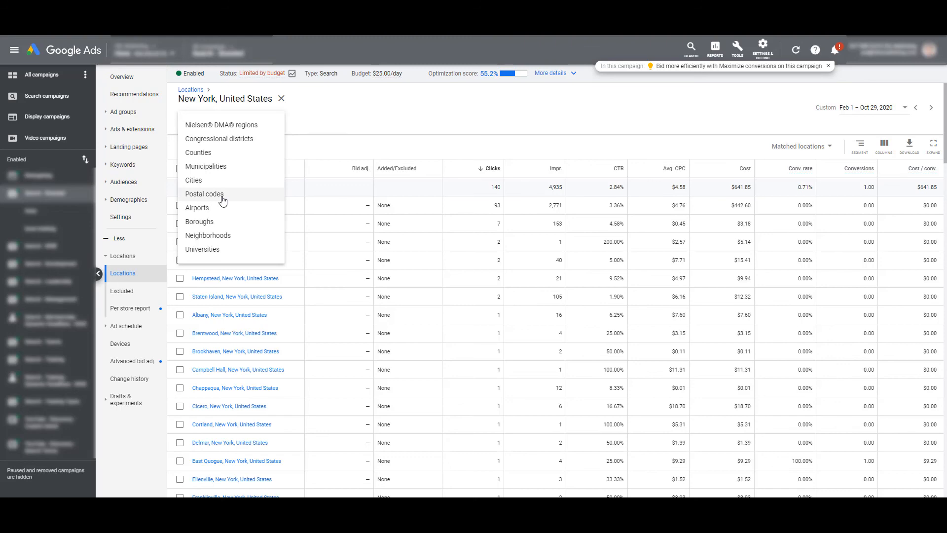
Step: Break New York down by postal codes, then by neighborhoods
click(204, 194)
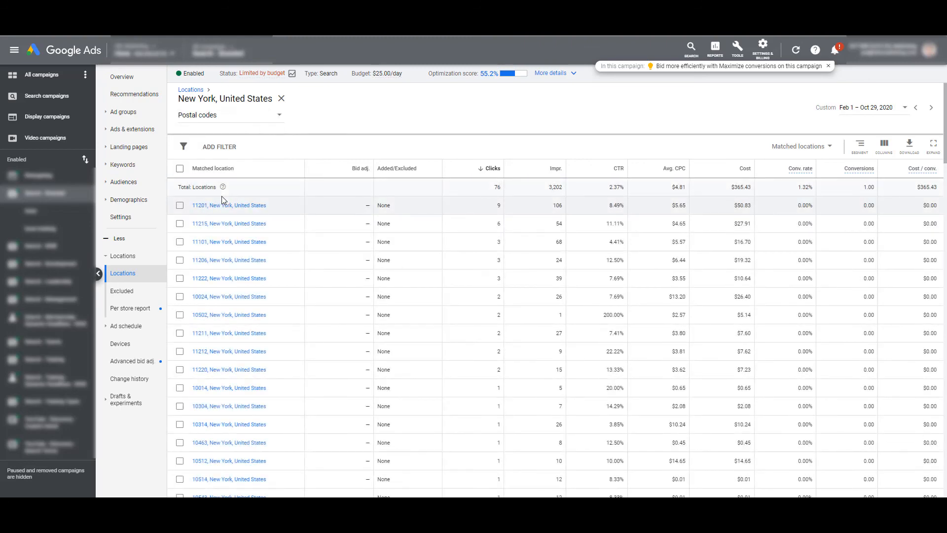
click(230, 114)
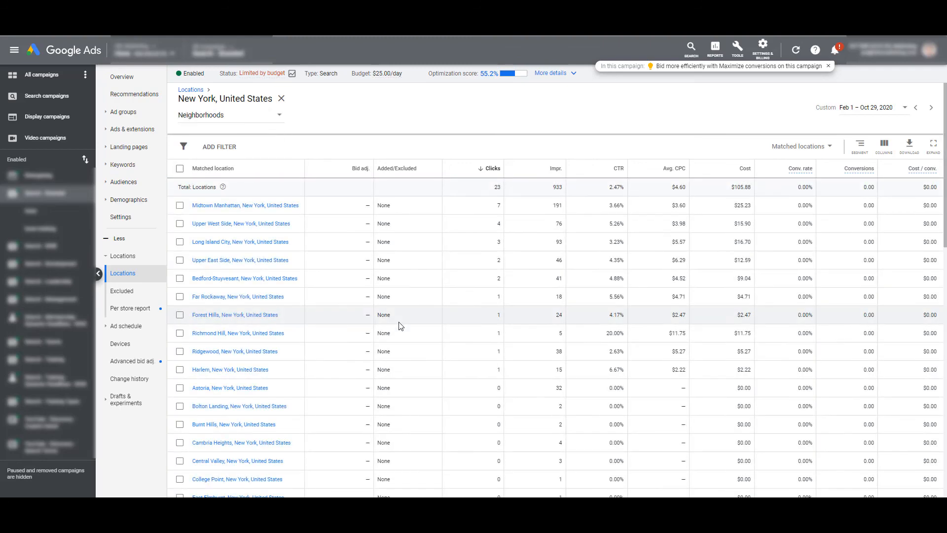
mouse_move(406, 120)
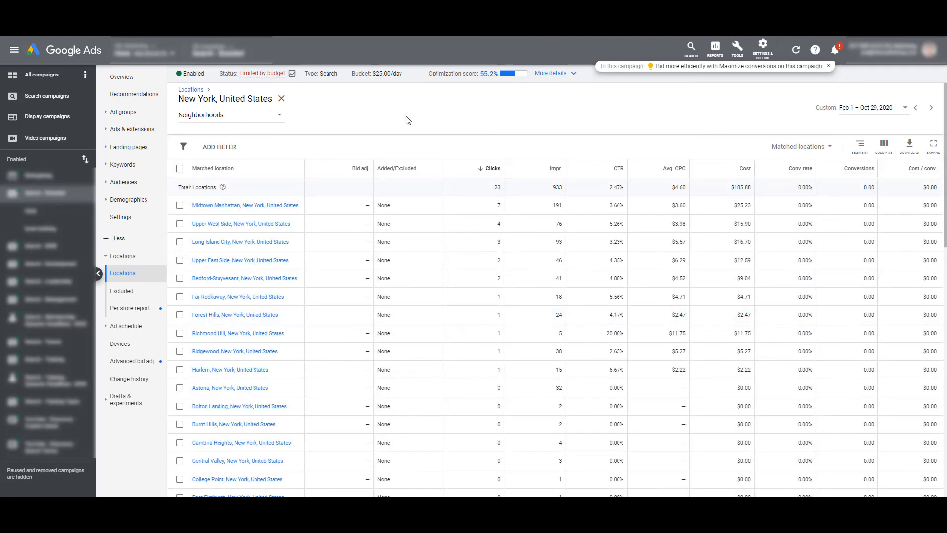